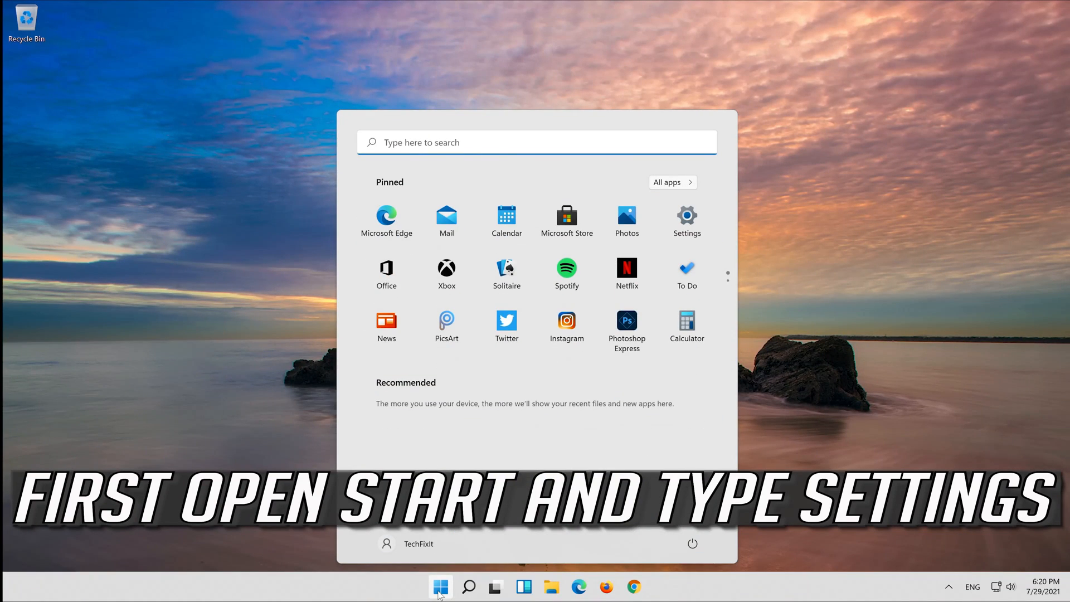
- Search the Start menu for 'settings' and launch the Settings app
{"action": "type", "text": "settings"}
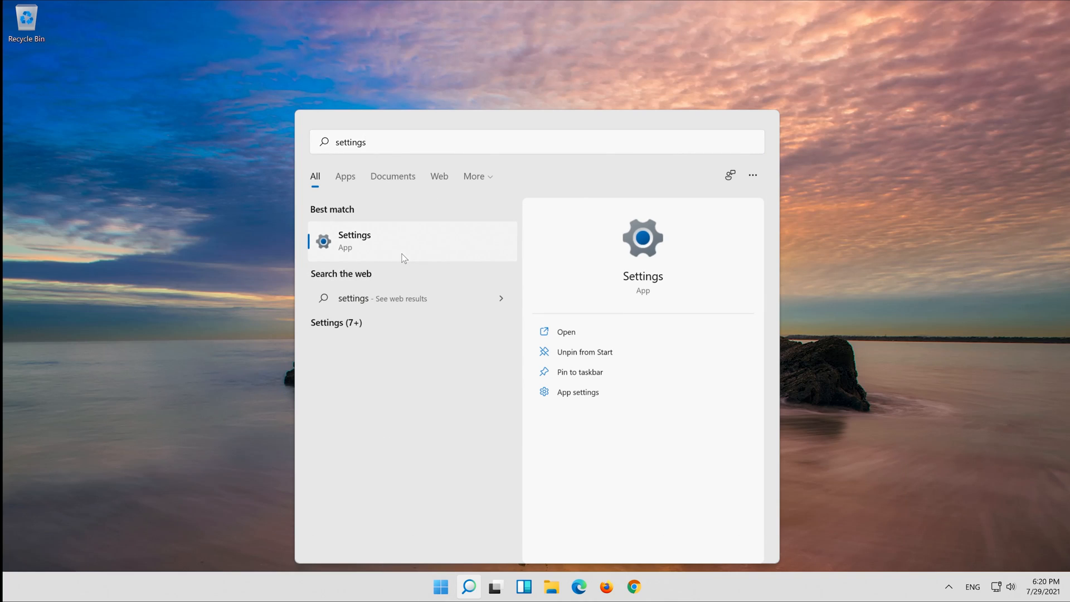
{"action": "left_click", "coordinate": [355, 241]}
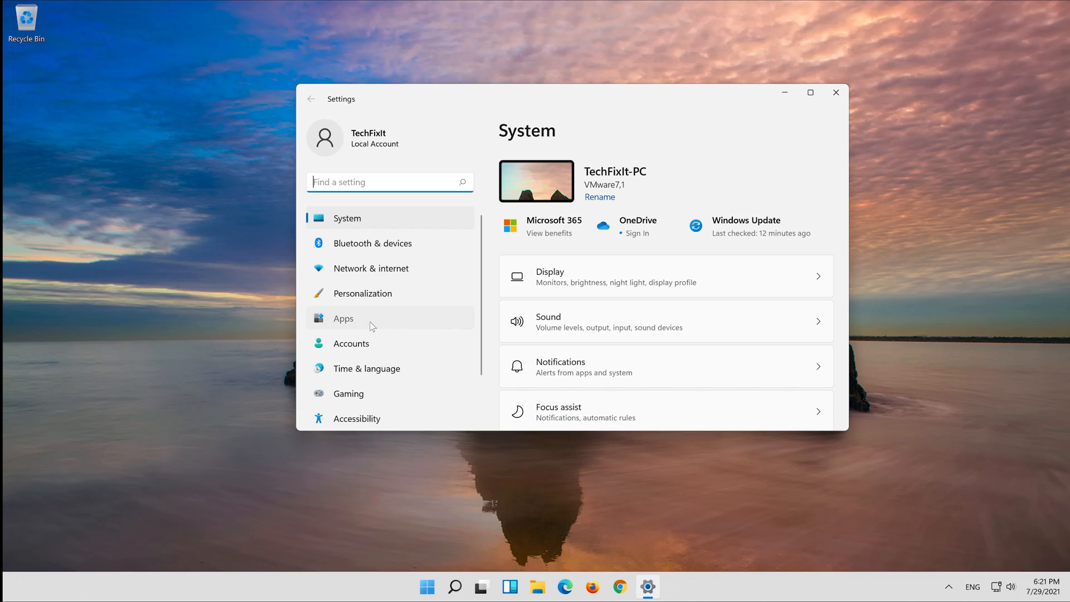
- Under Apps & features, scroll to Microsoft Store and show its options menu
{"action": "left_click", "coordinate": [343, 318]}
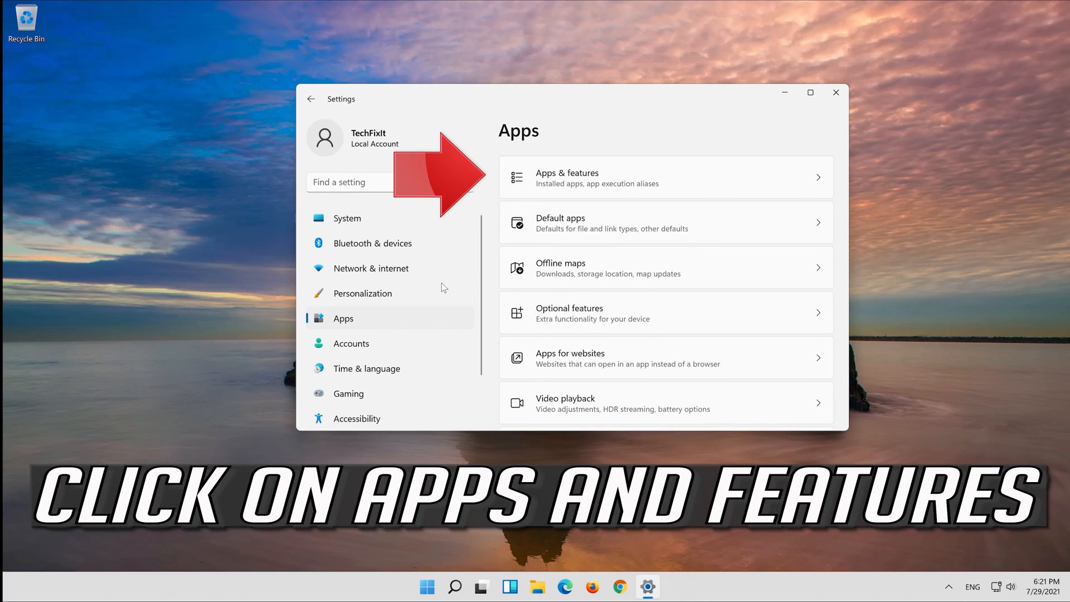
{"action": "mouse_move", "coordinate": [795, 184]}
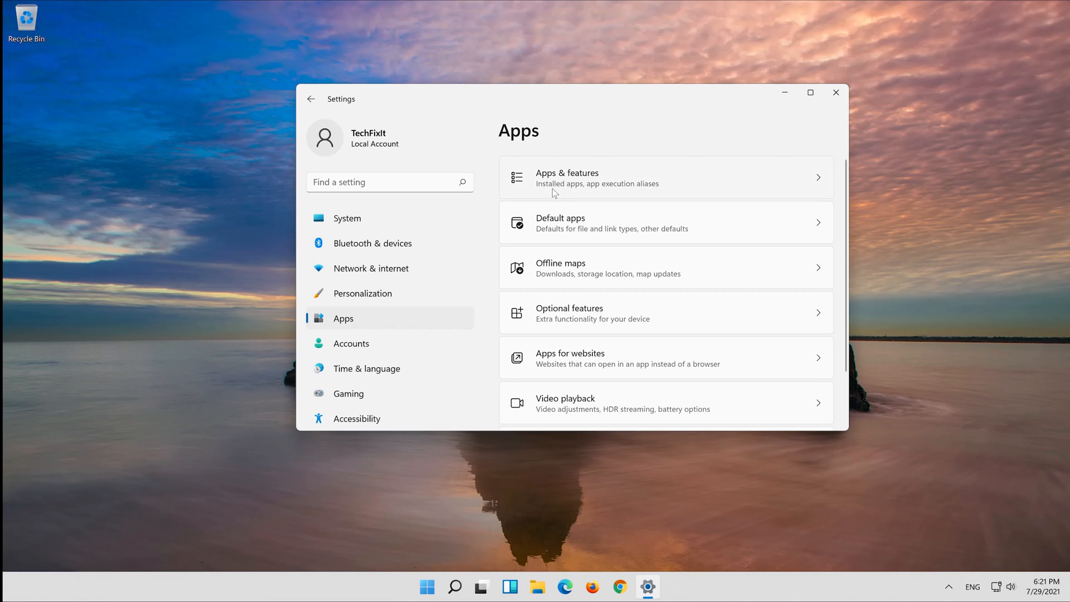
{"action": "left_click", "coordinate": [567, 177]}
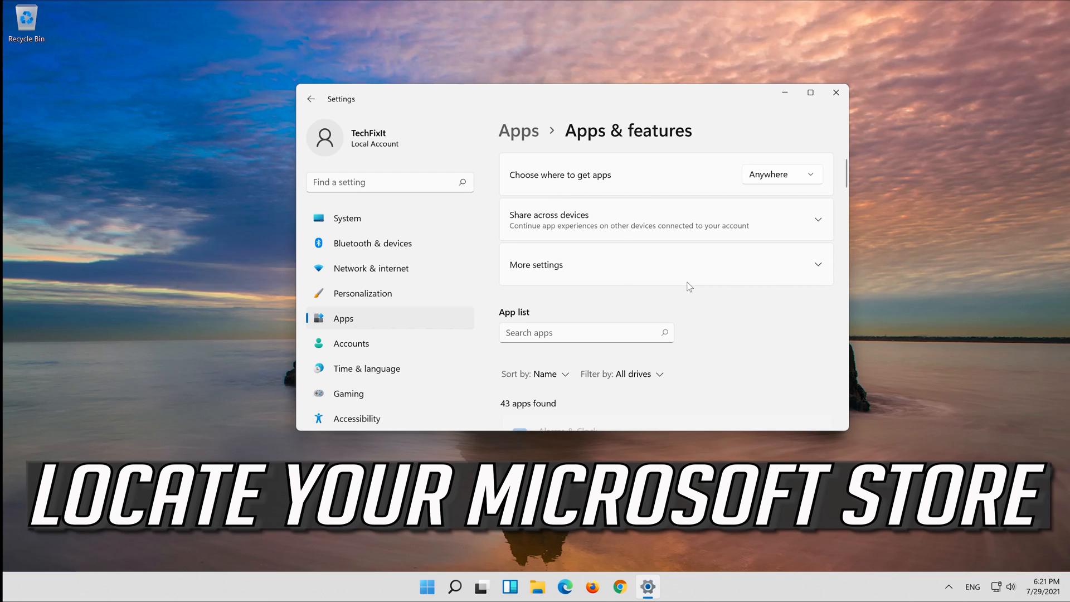
{"action": "scroll", "scroll_direction": "down", "scroll_amount": 3}
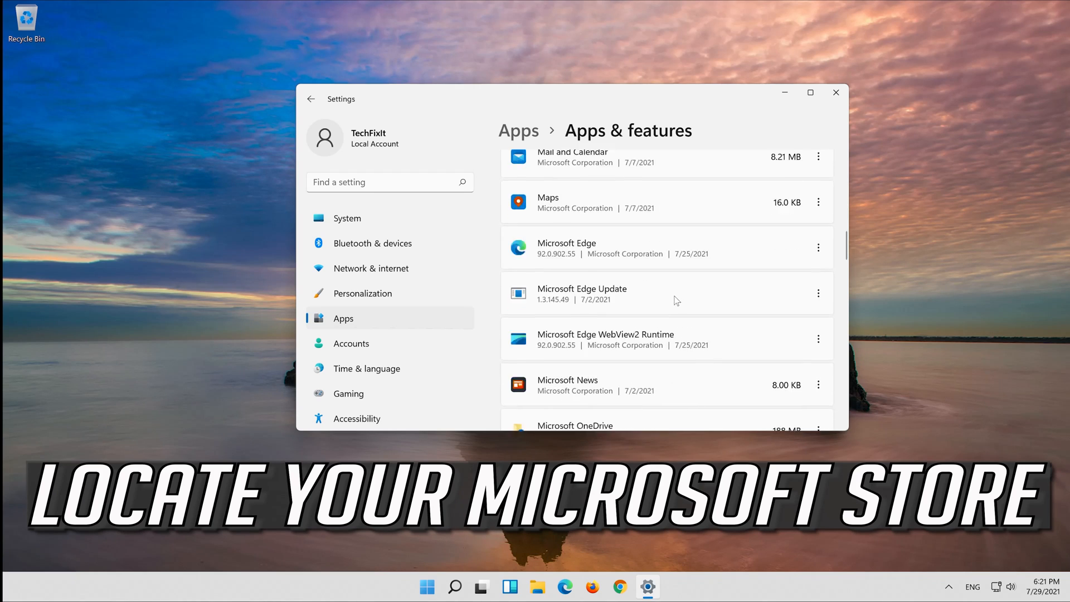
{"action": "scroll", "scroll_direction": "down", "scroll_amount": 3}
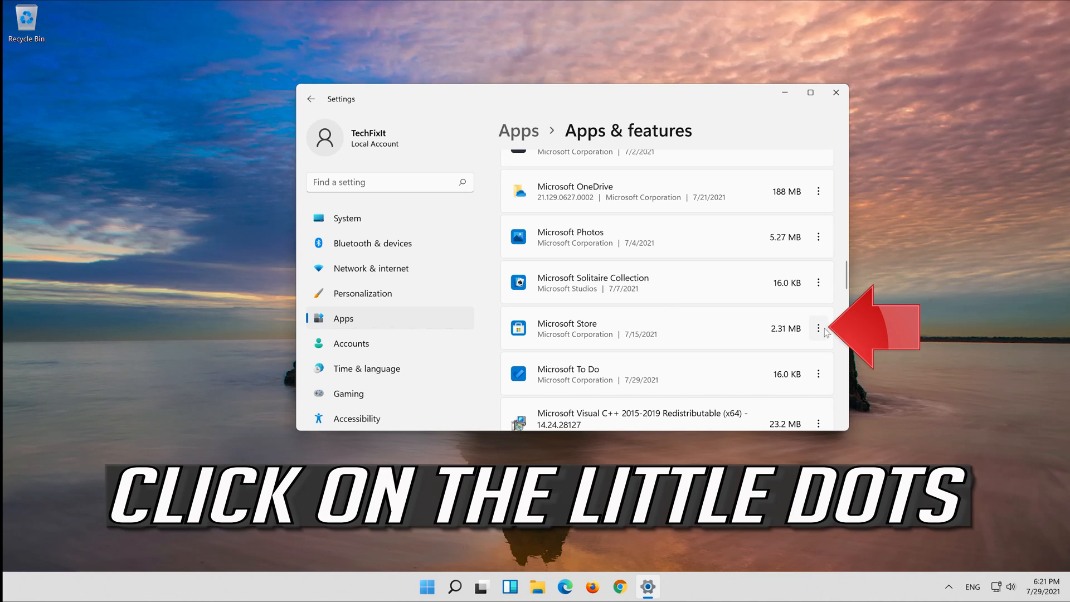
{"action": "left_click", "coordinate": [819, 328]}
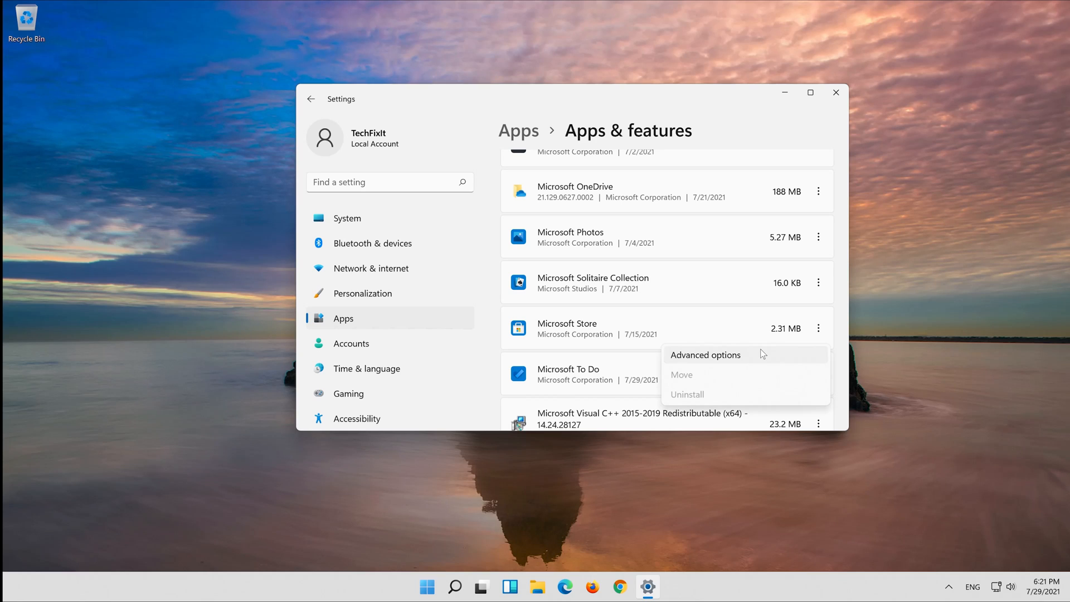
- Repair Microsoft Store from its Advanced options page
{"action": "left_click", "coordinate": [706, 355]}
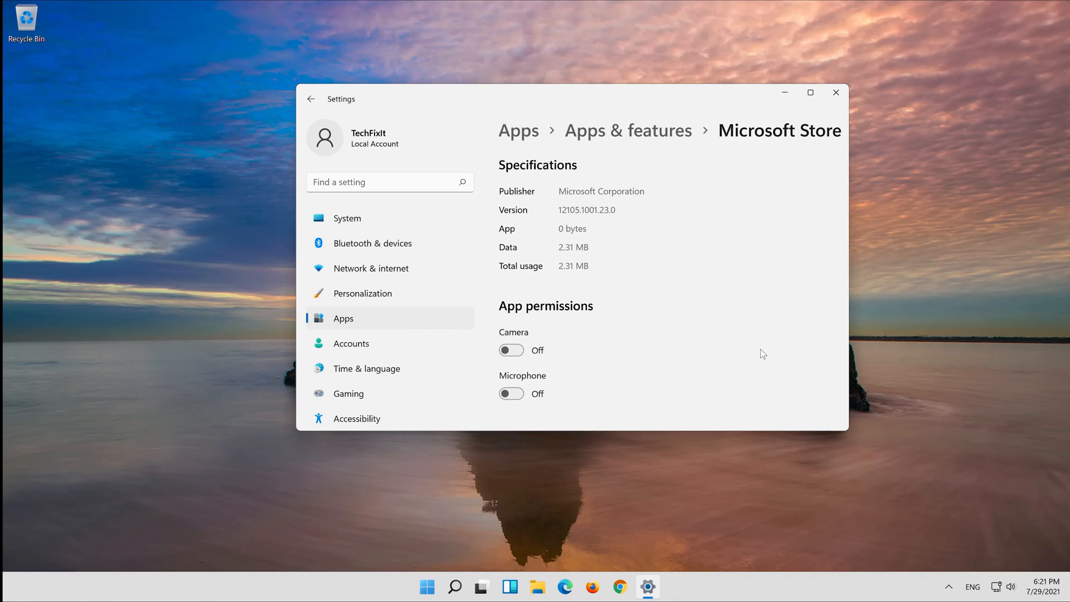
{"action": "scroll", "scroll_direction": "down", "scroll_amount": 3}
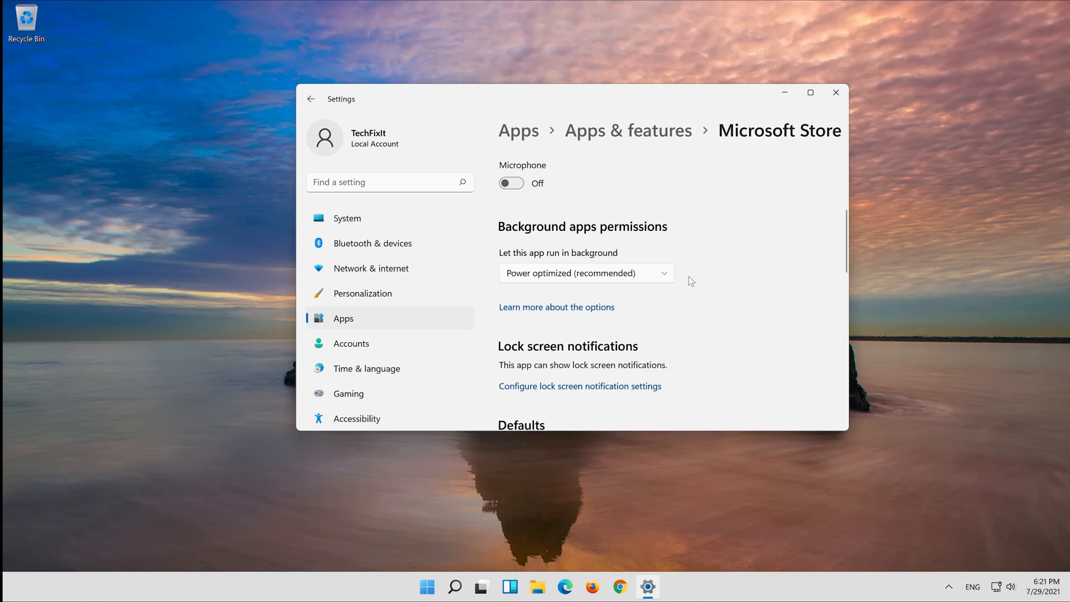
{"action": "scroll", "scroll_direction": "down", "scroll_amount": 3}
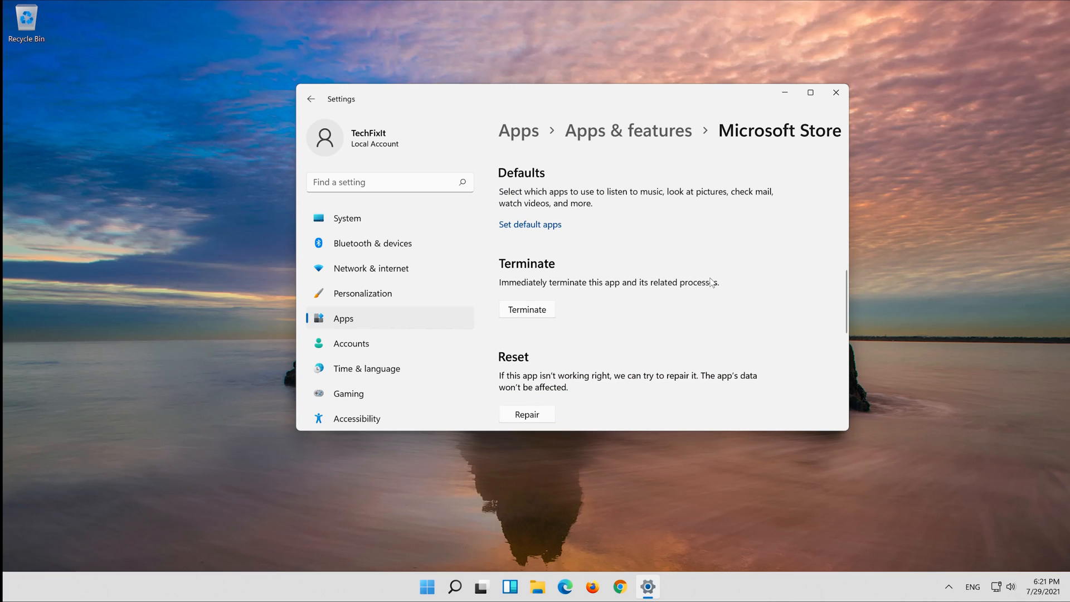
{"action": "scroll", "scroll_direction": "down", "scroll_amount": 3}
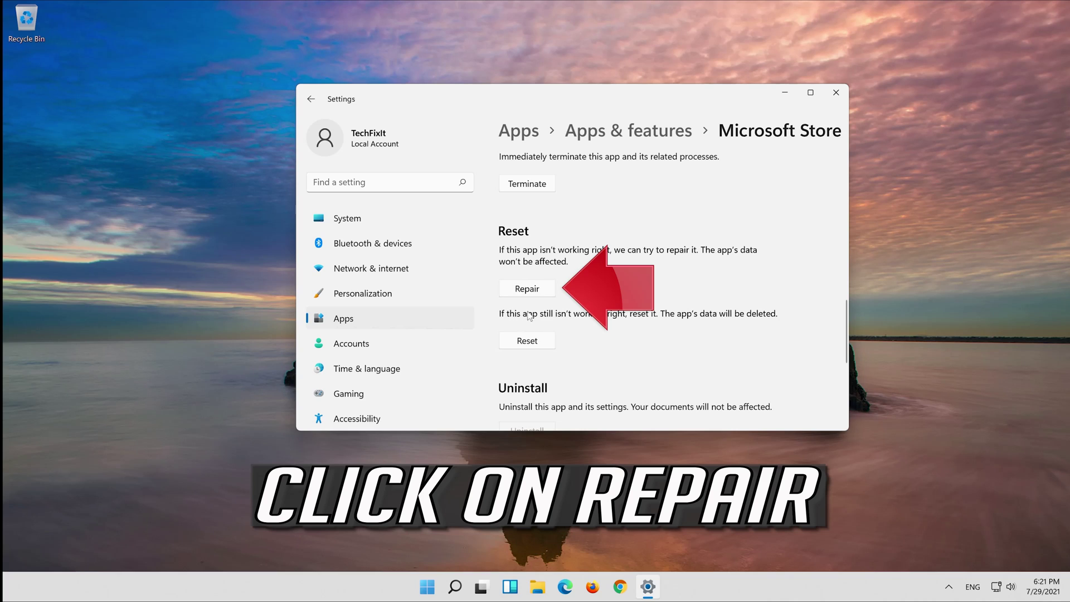
{"action": "left_click", "coordinate": [527, 288]}
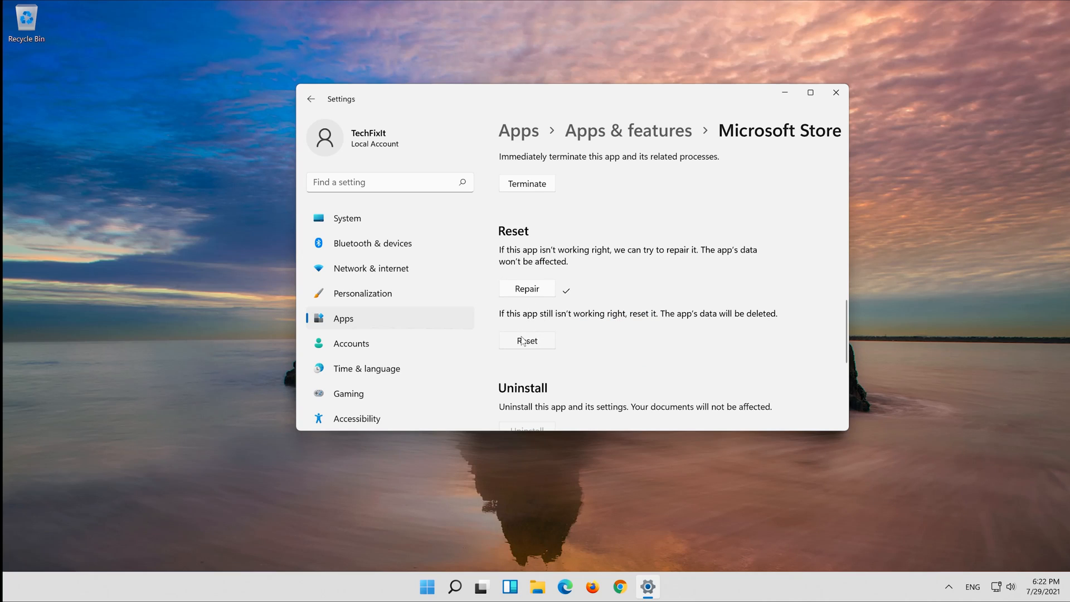
- Reset Microsoft Store and confirm deleting its app data
{"action": "left_click", "coordinate": [527, 340]}
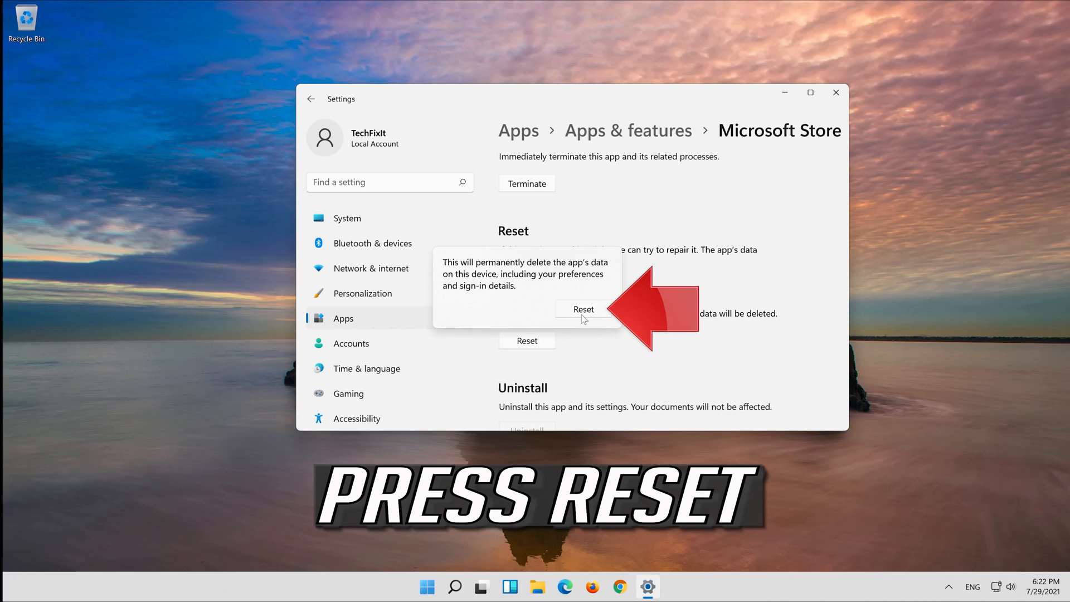
{"action": "left_click", "coordinate": [584, 309]}
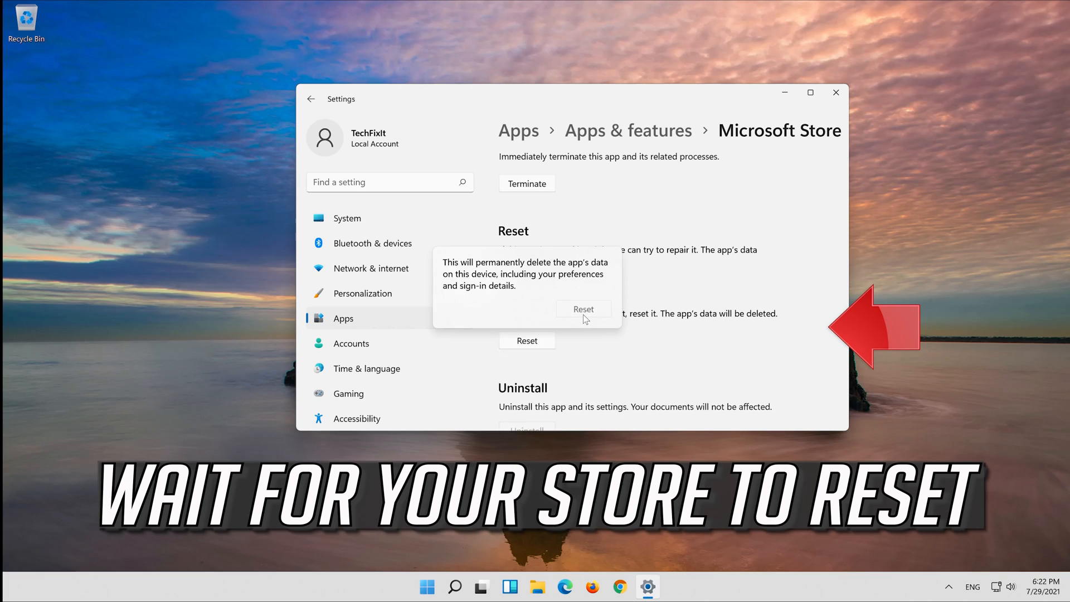
{"action": "left_click", "coordinate": [583, 309]}
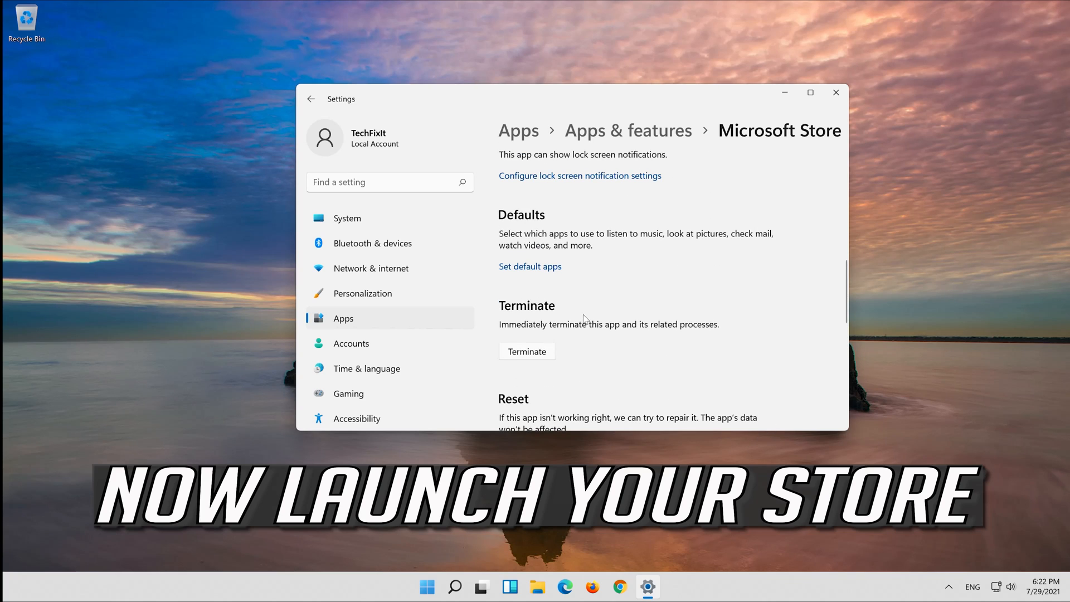
{"action": "mouse_move", "coordinate": [836, 93]}
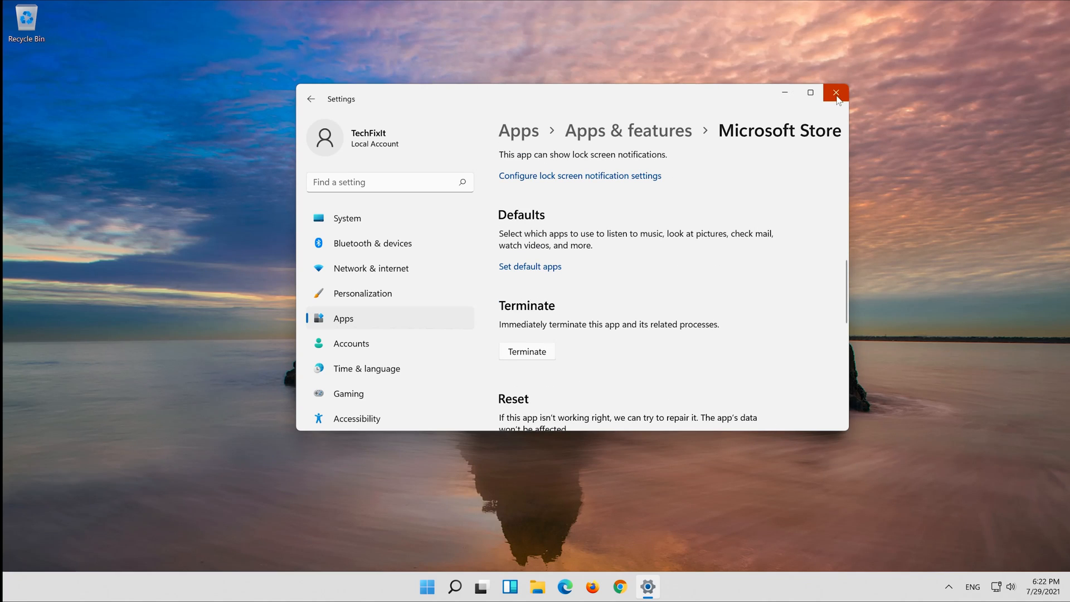
- Close Settings and launch Microsoft Store from the pinned Start menu tile
{"action": "left_click", "coordinate": [836, 92]}
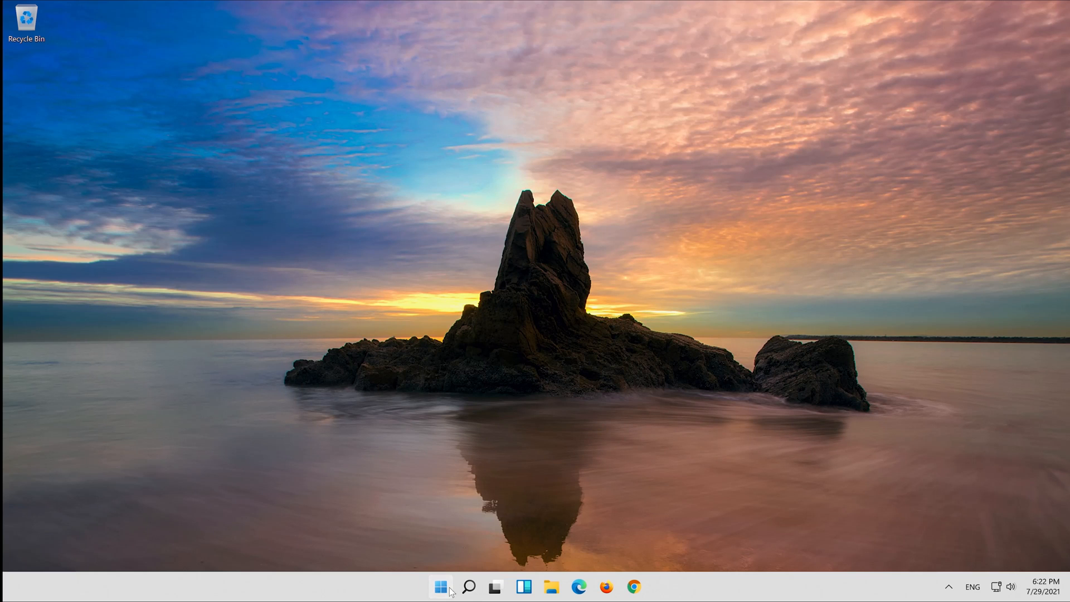
{"action": "left_click", "coordinate": [440, 601]}
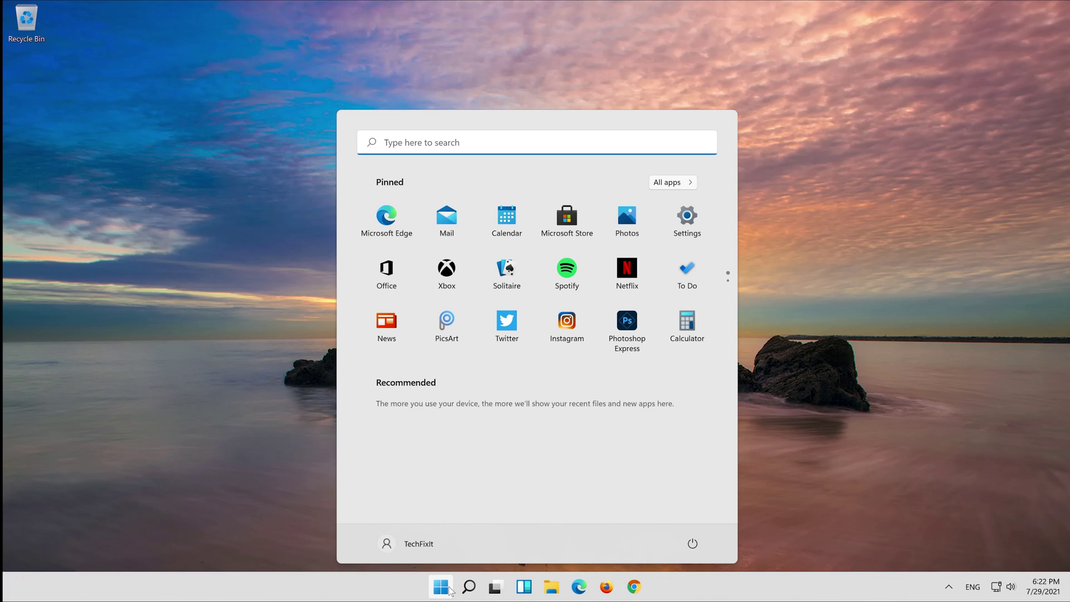
{"action": "mouse_move", "coordinate": [567, 220]}
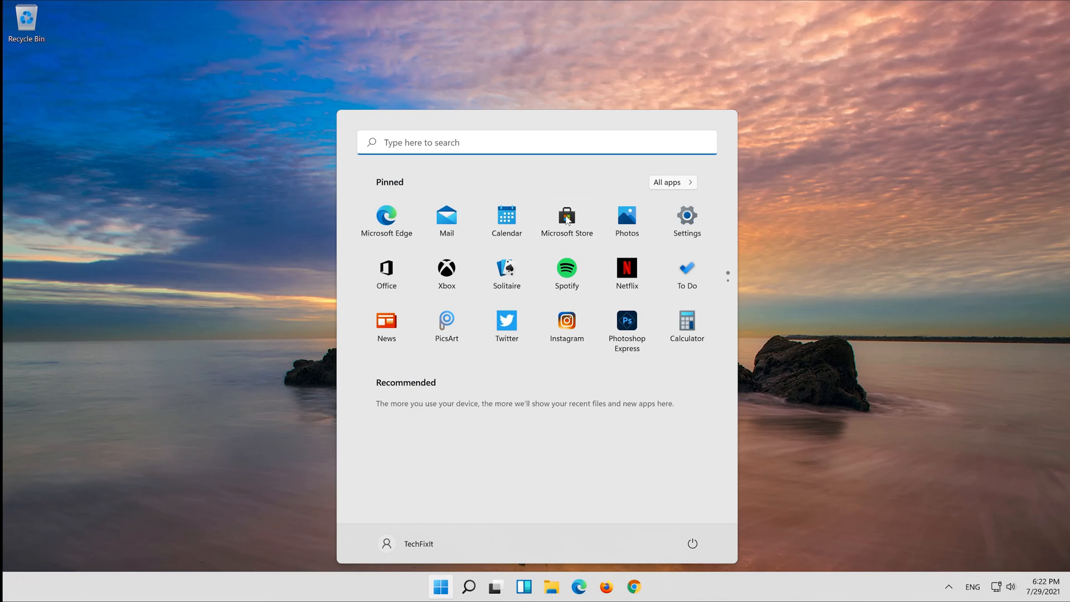
{"action": "left_click", "coordinate": [567, 217]}
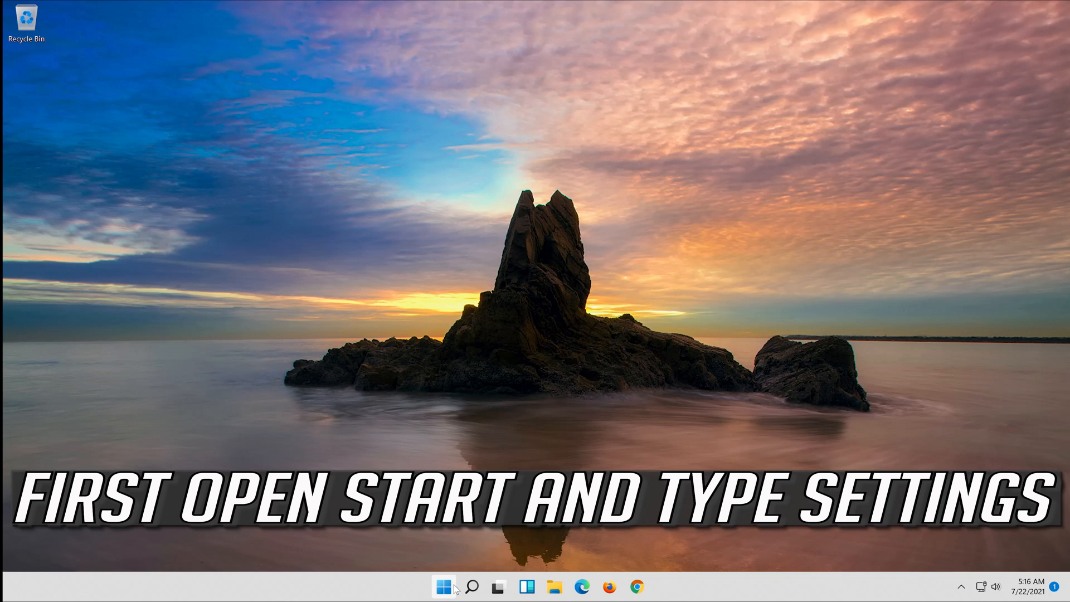
- Reopen the Settings app via a Start menu search for 'settings'
{"action": "left_click", "coordinate": [441, 586]}
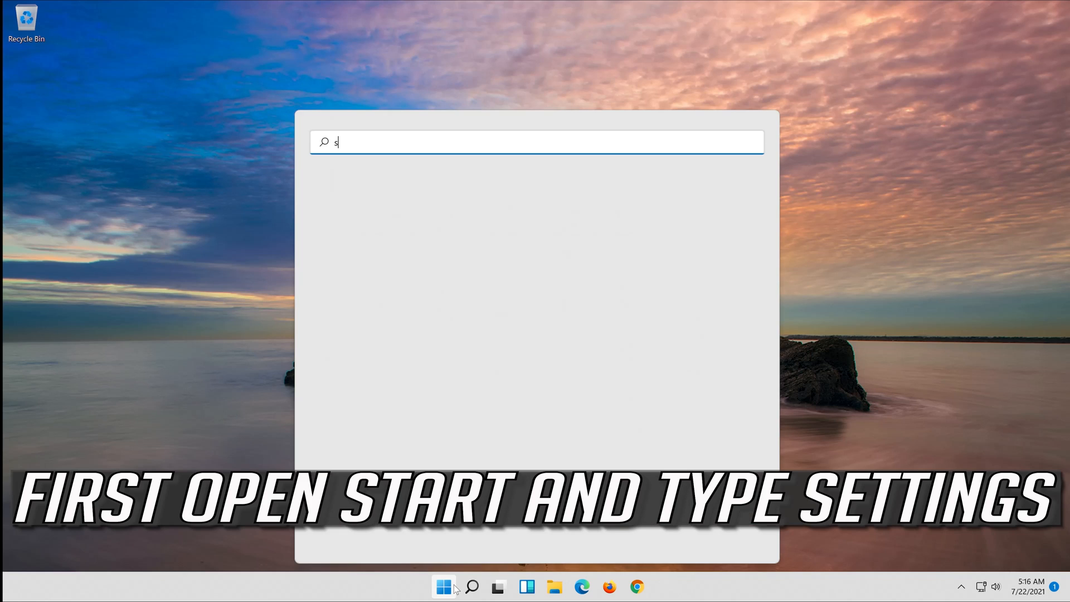
{"action": "type", "text": "ettings"}
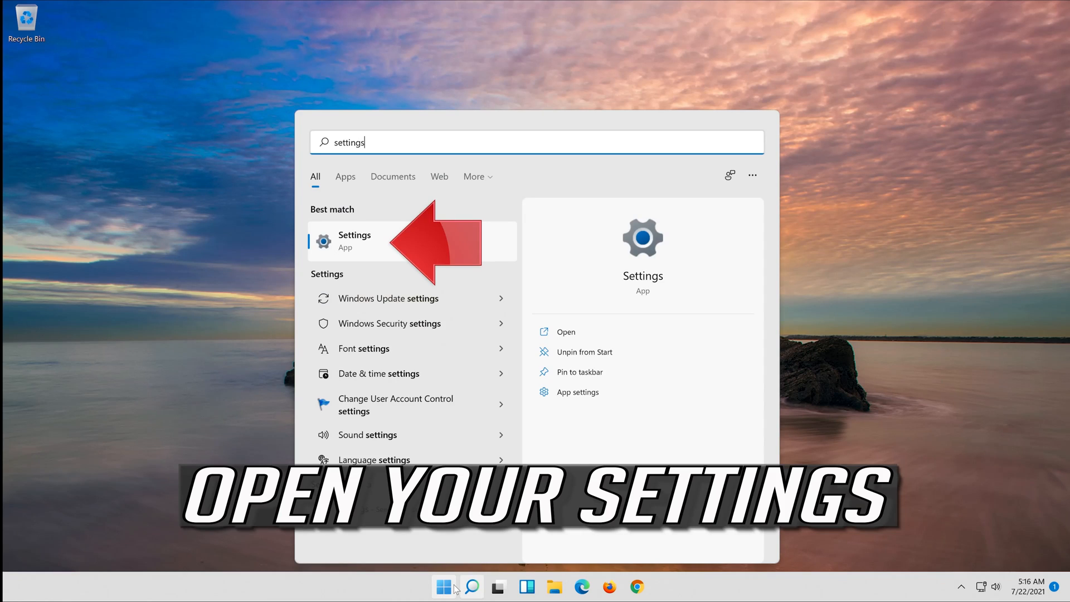
{"action": "mouse_move", "coordinate": [380, 261]}
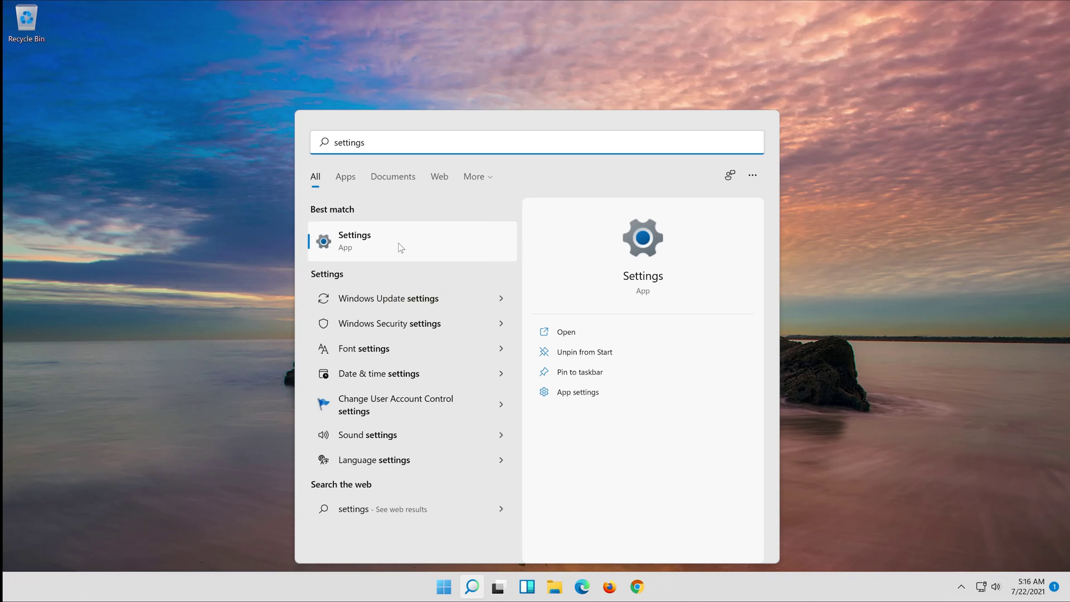
{"action": "left_click", "coordinate": [355, 240]}
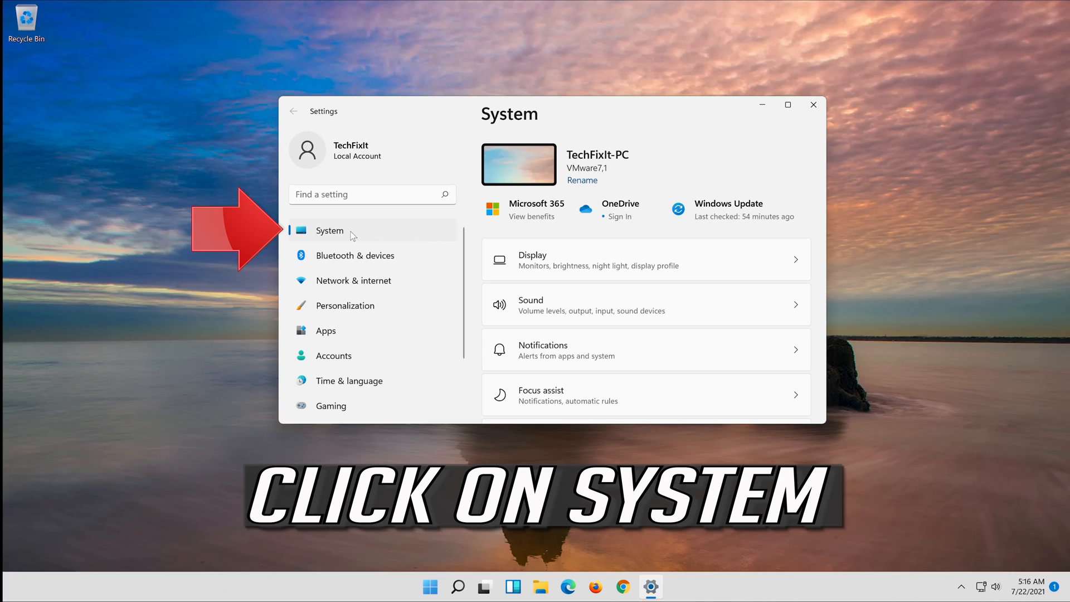
- Go to System > Troubleshoot > Other troubleshooters and scroll to Windows Store Apps
{"action": "scroll", "scroll_direction": "down", "scroll_amount": 3}
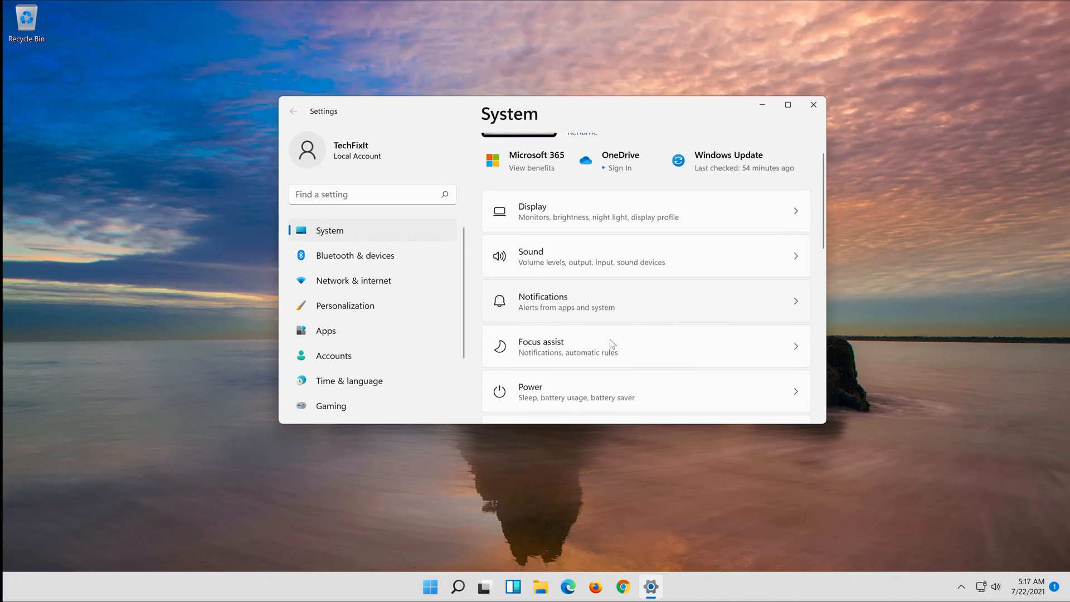
{"action": "scroll", "scroll_direction": "down", "scroll_amount": 3}
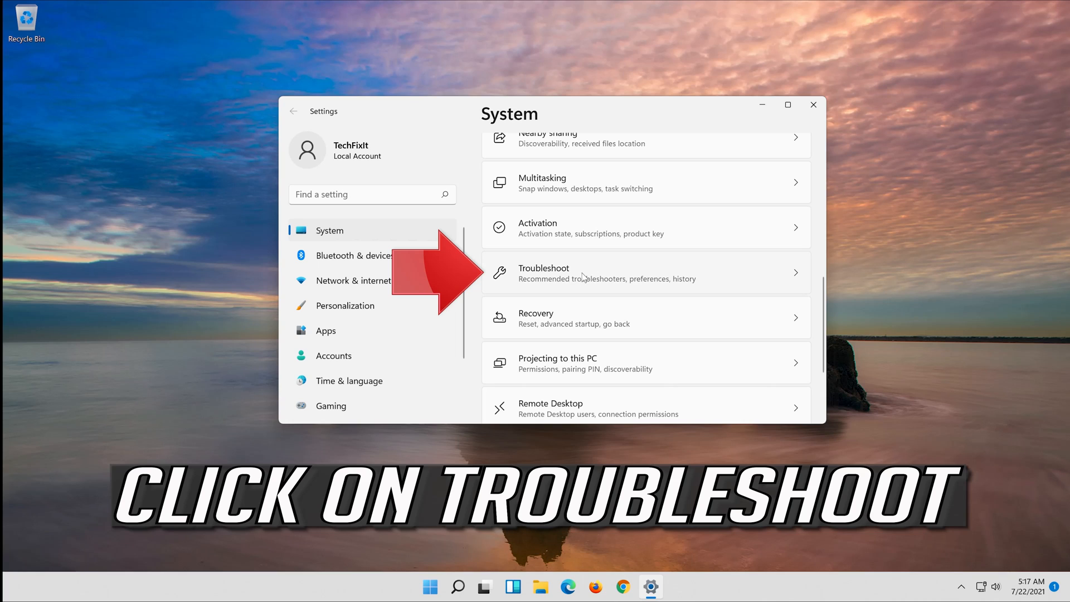
{"action": "left_click", "coordinate": [584, 273]}
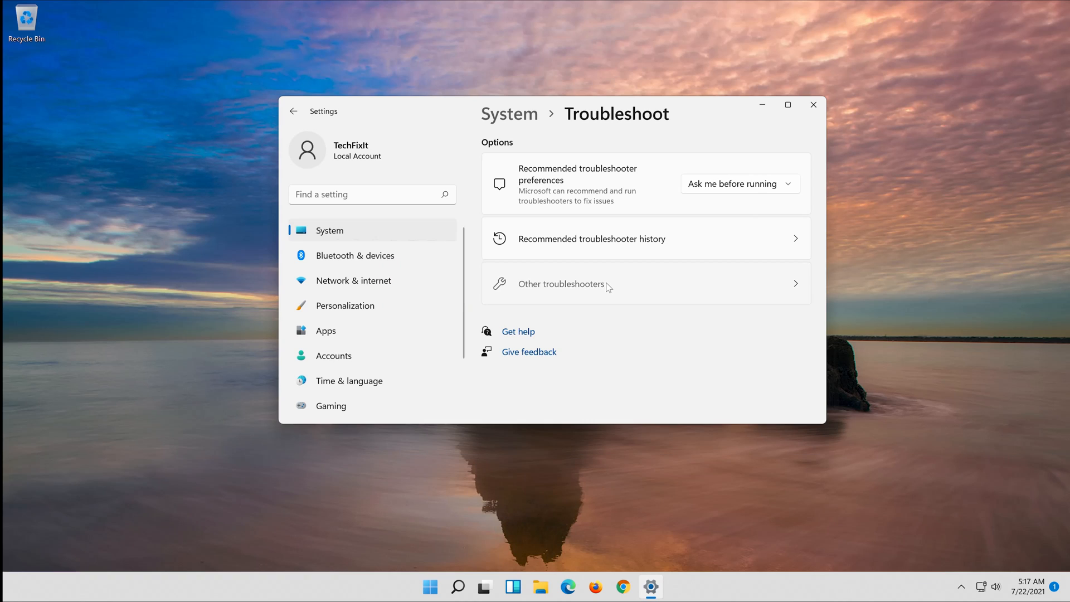
{"action": "left_click", "coordinate": [561, 283]}
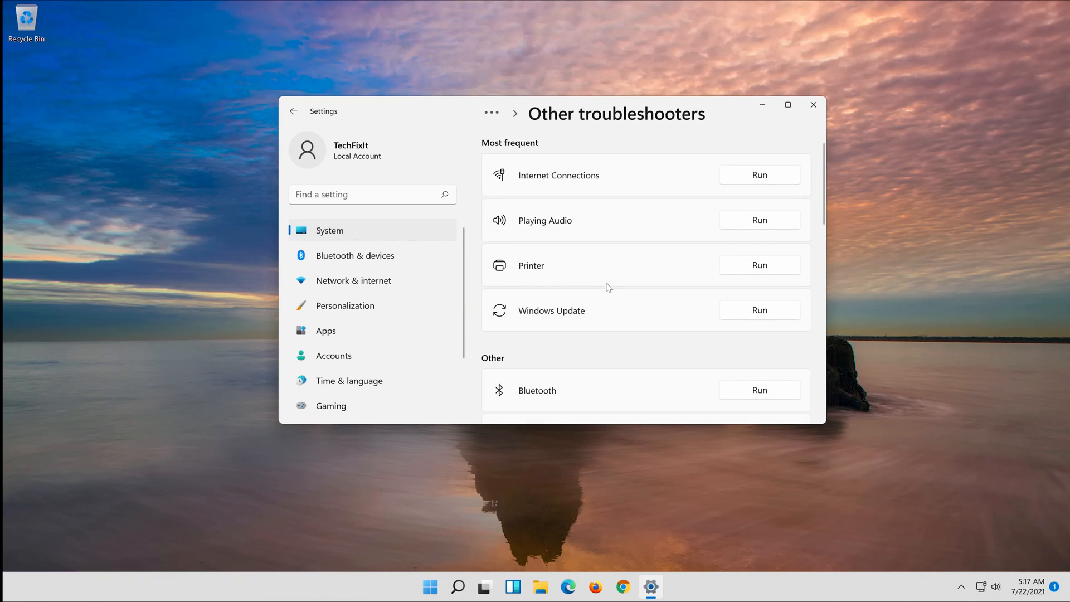
{"action": "scroll", "scroll_direction": "down", "scroll_amount": 3}
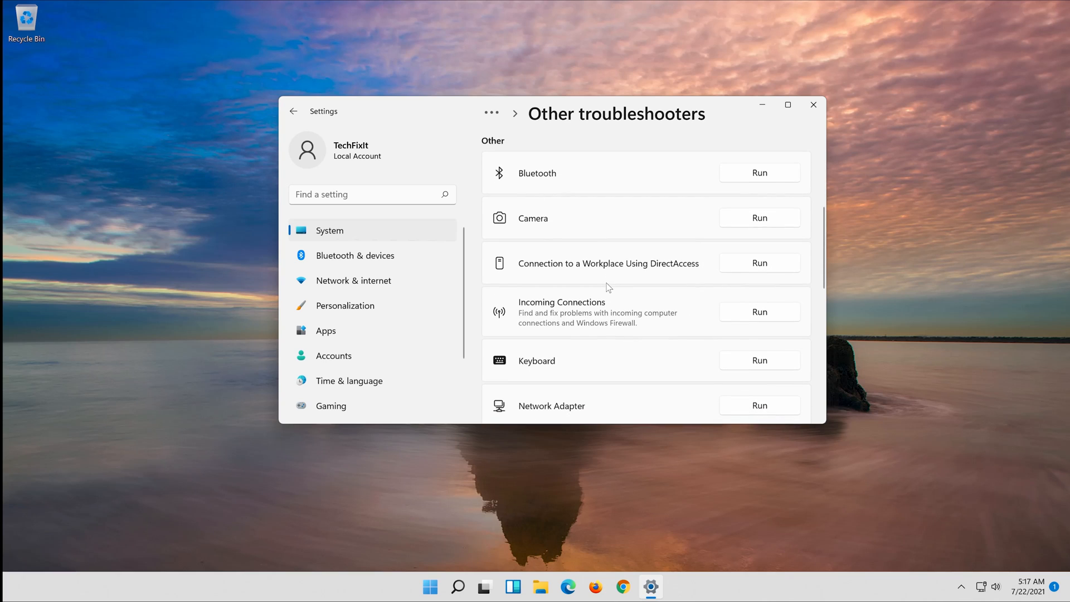
{"action": "scroll", "scroll_direction": "down", "scroll_amount": 3}
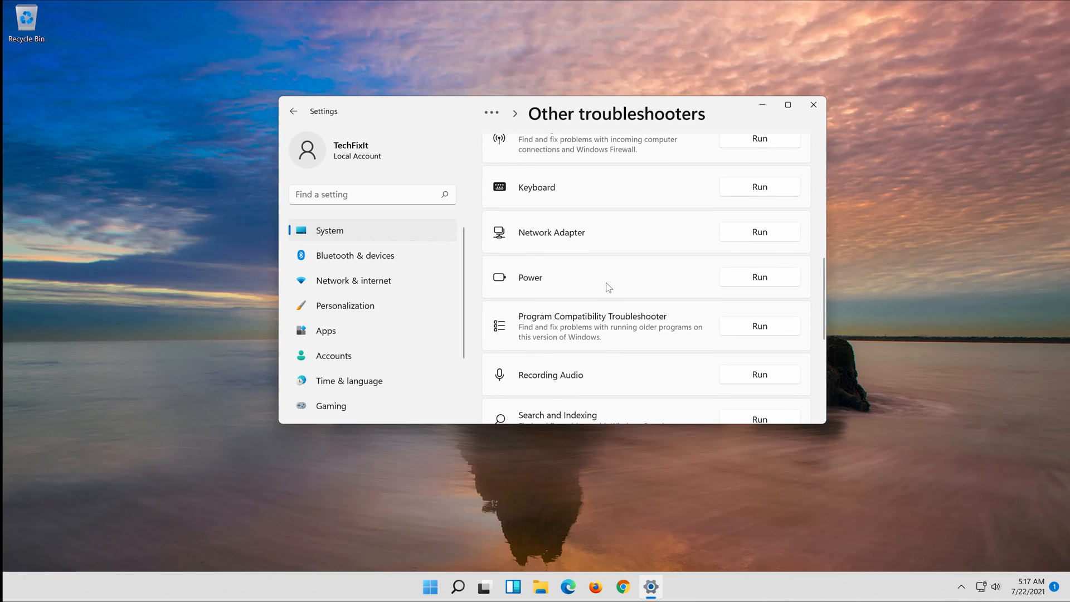
{"action": "scroll", "scroll_direction": "down", "scroll_amount": 3}
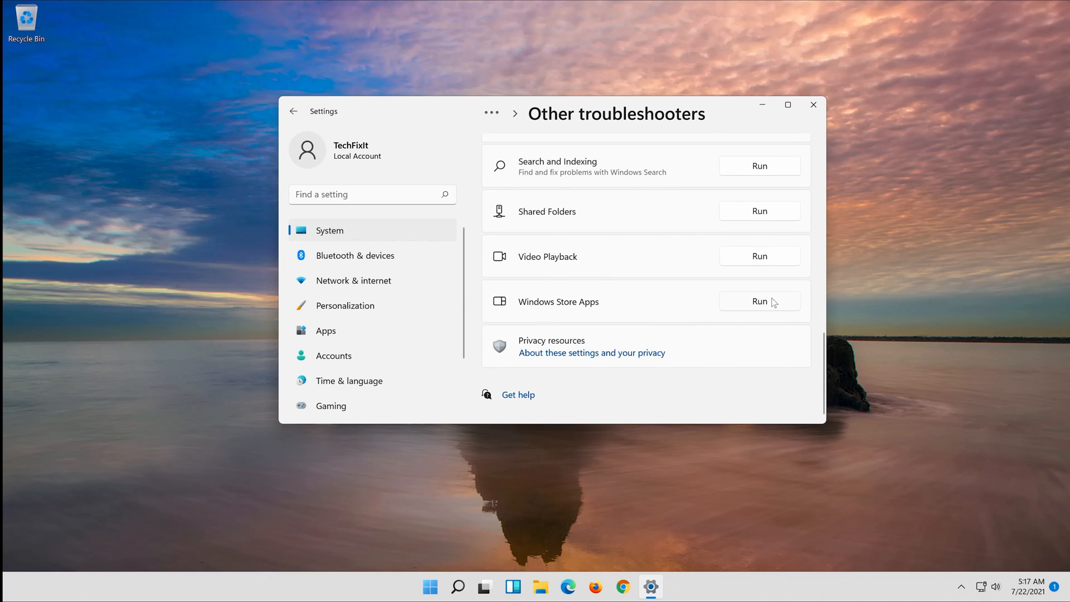
- Run the Windows Store Apps troubleshooter to detect Store app problems
{"action": "left_click", "coordinate": [760, 301]}
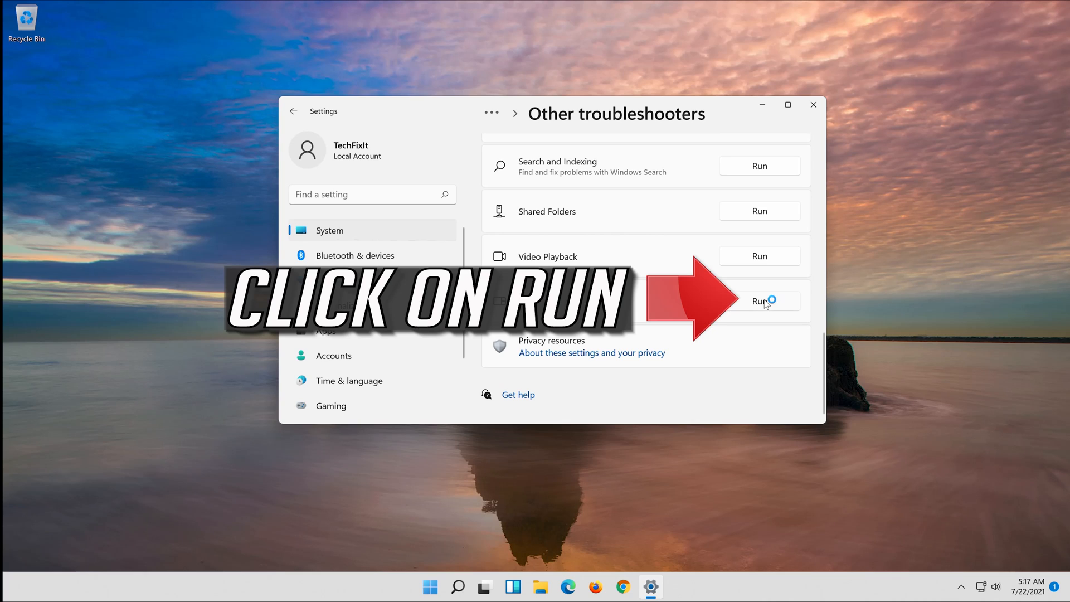
{"action": "left_click", "coordinate": [759, 301]}
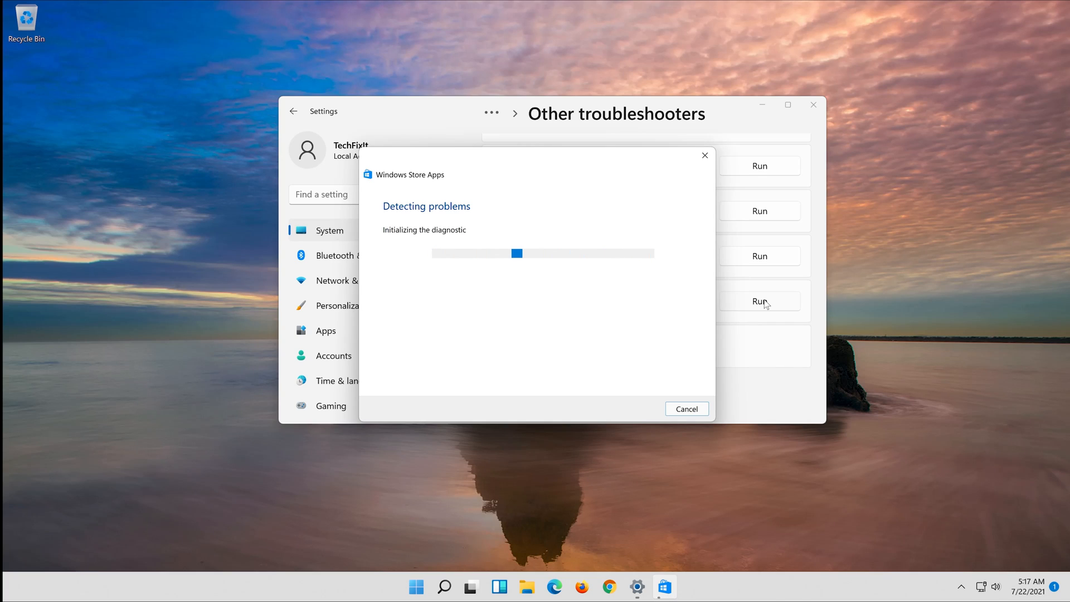
{"action": "left_click", "coordinate": [444, 586]}
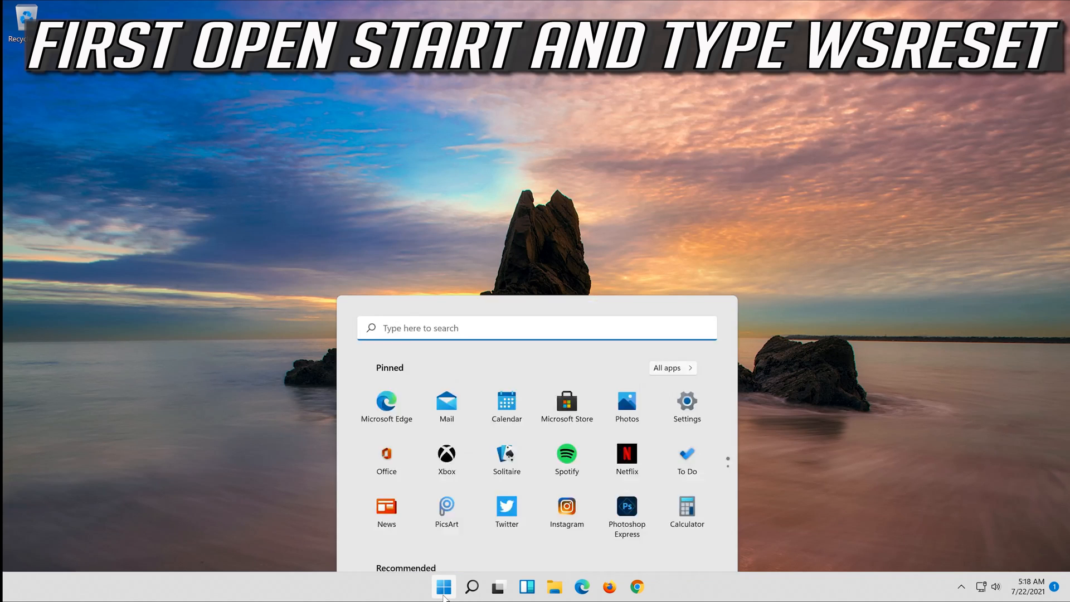
- Search the Start menu for wsreset and run the command
{"action": "type", "text": "wsreset"}
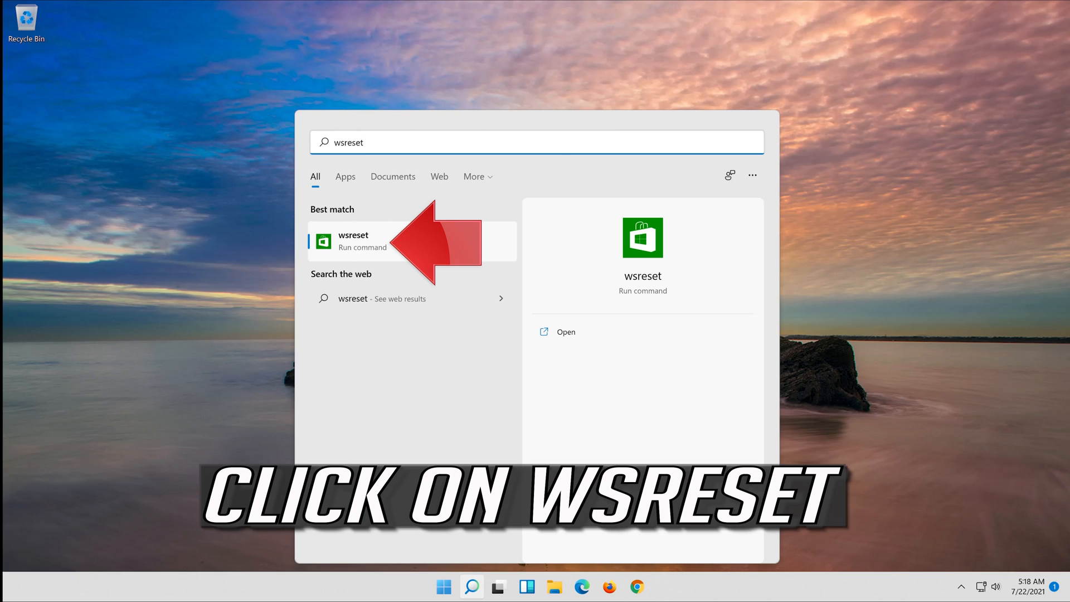
{"action": "left_click", "coordinate": [352, 242]}
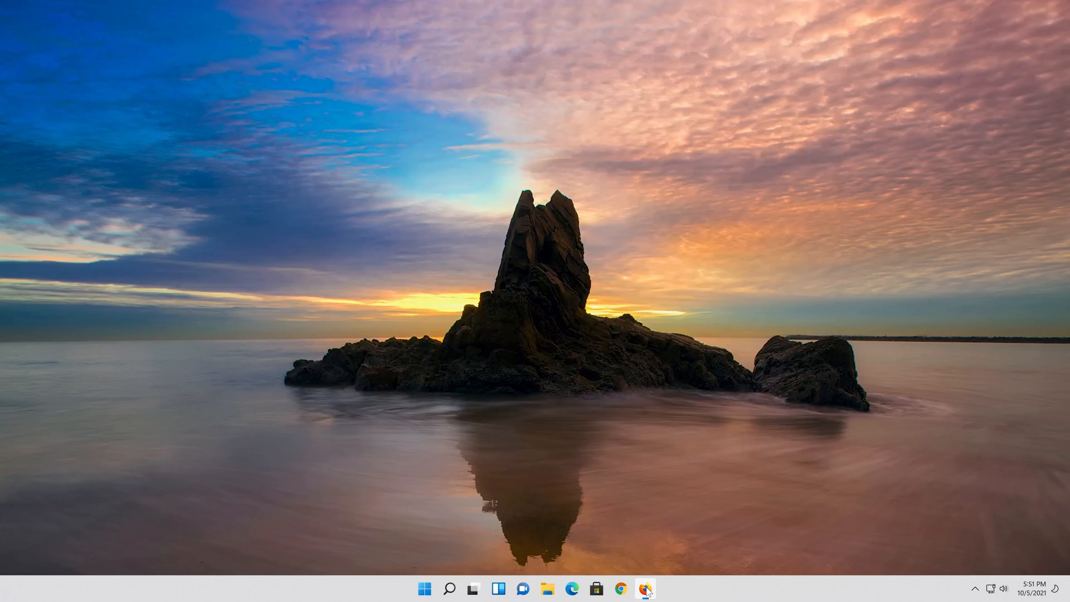
- Open Microsoft's Download Windows 11 page in Firefox
{"action": "left_click", "coordinate": [645, 588]}
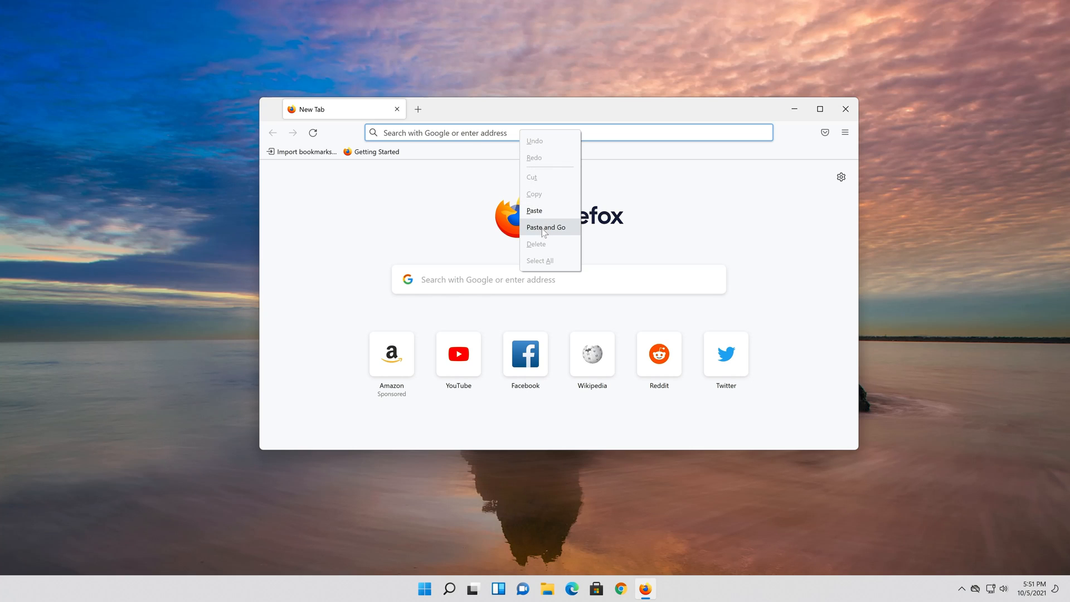
{"action": "left_click", "coordinate": [546, 227]}
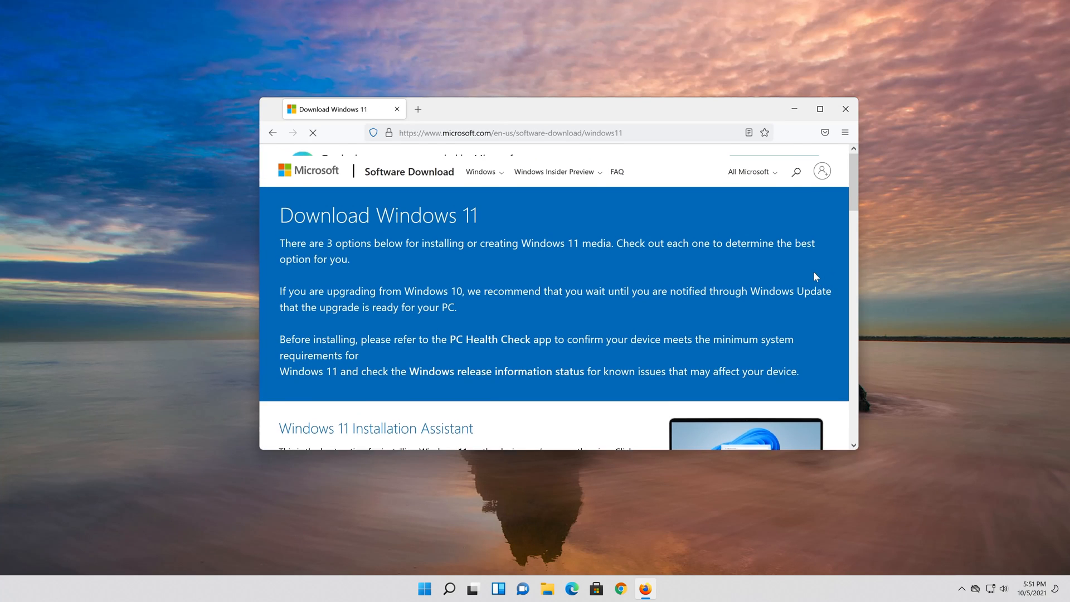
{"action": "scroll", "scroll_direction": "down", "scroll_amount": 3}
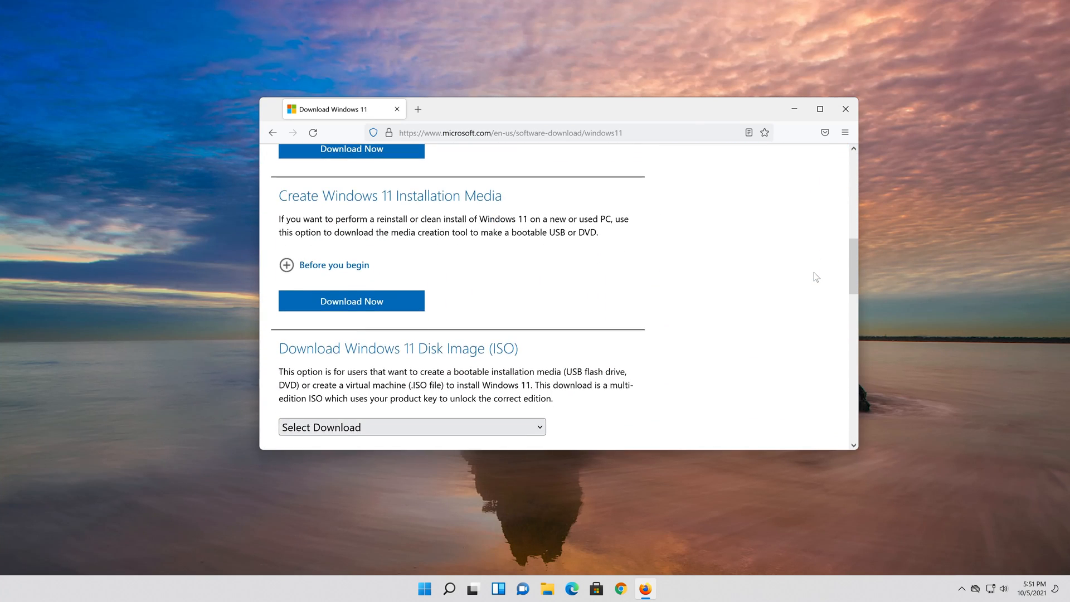
{"action": "scroll", "scroll_direction": "up", "scroll_amount": 3}
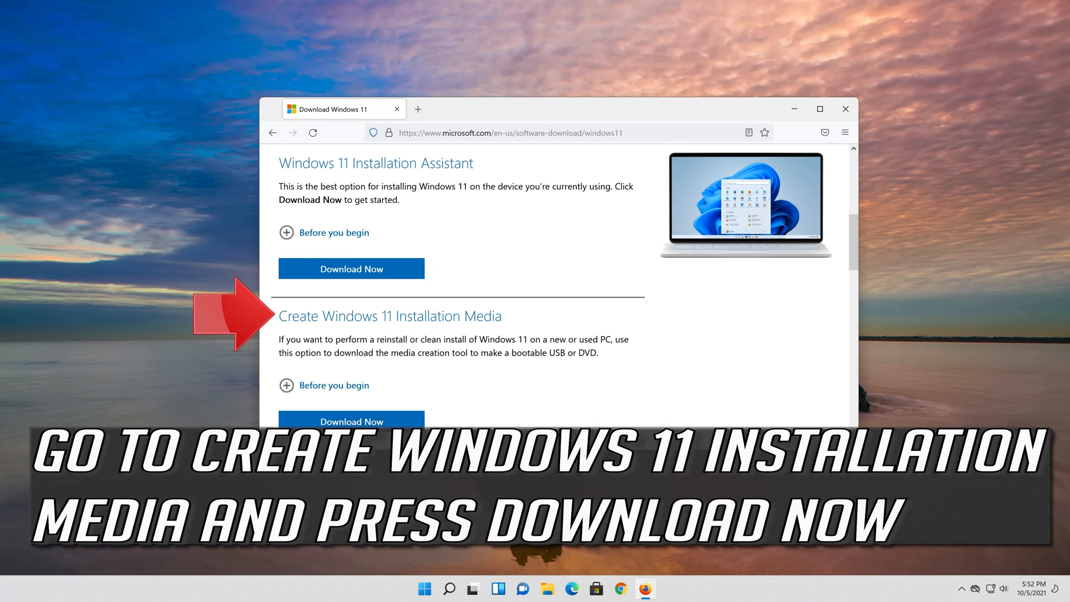
- Download and save MediaCreationToolW11.exe from Create Windows 11 Installation Media
{"action": "left_click", "coordinate": [351, 421]}
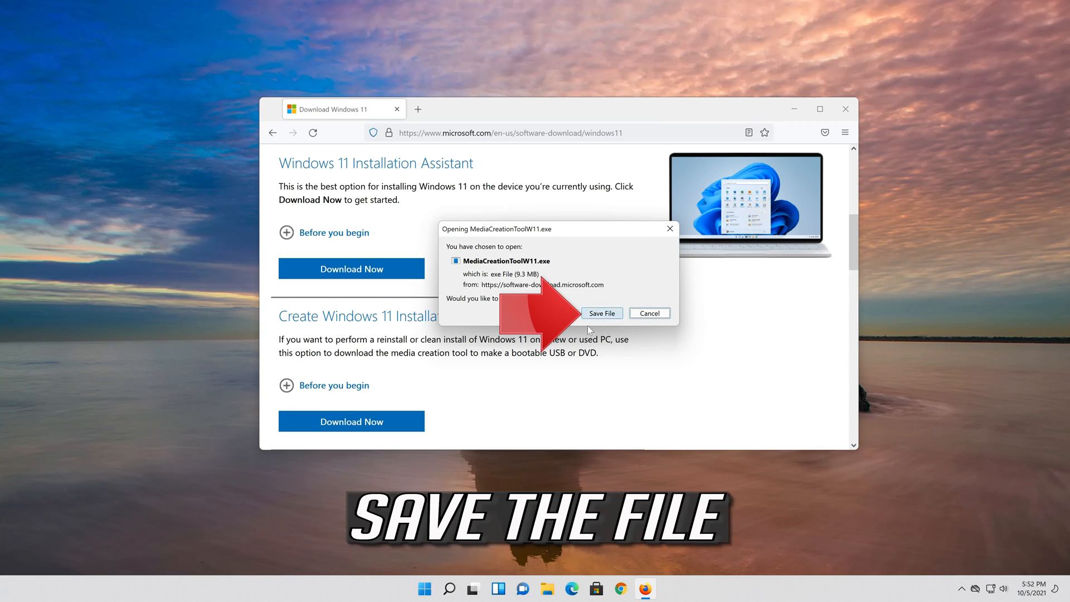
{"action": "left_click", "coordinate": [602, 313]}
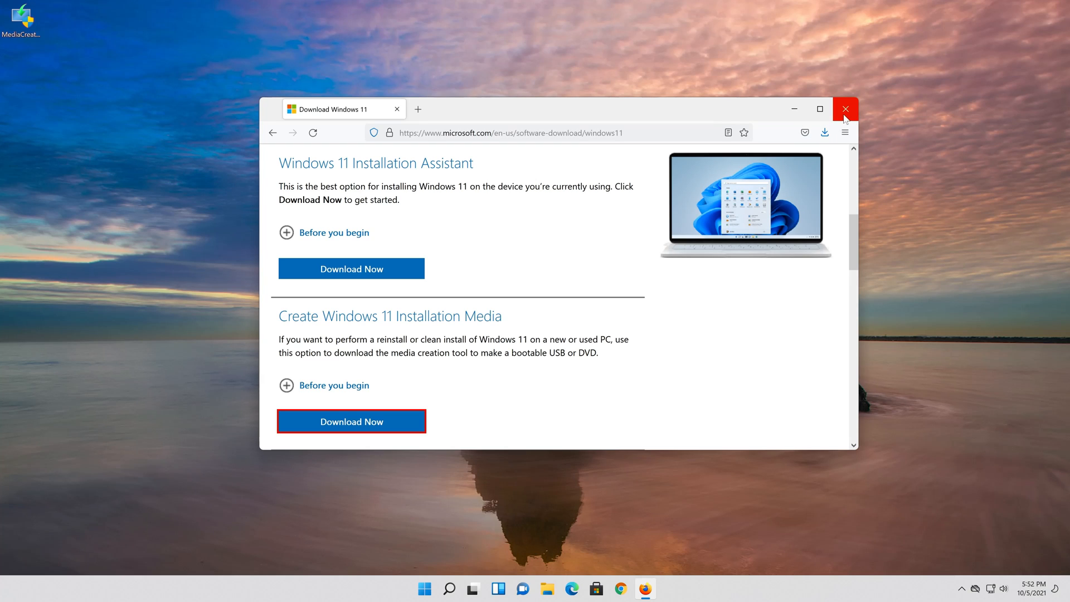
- Close Firefox, then launch MediaCreationToolW11 from the desktop with administrator approval
{"action": "left_click", "coordinate": [845, 109]}
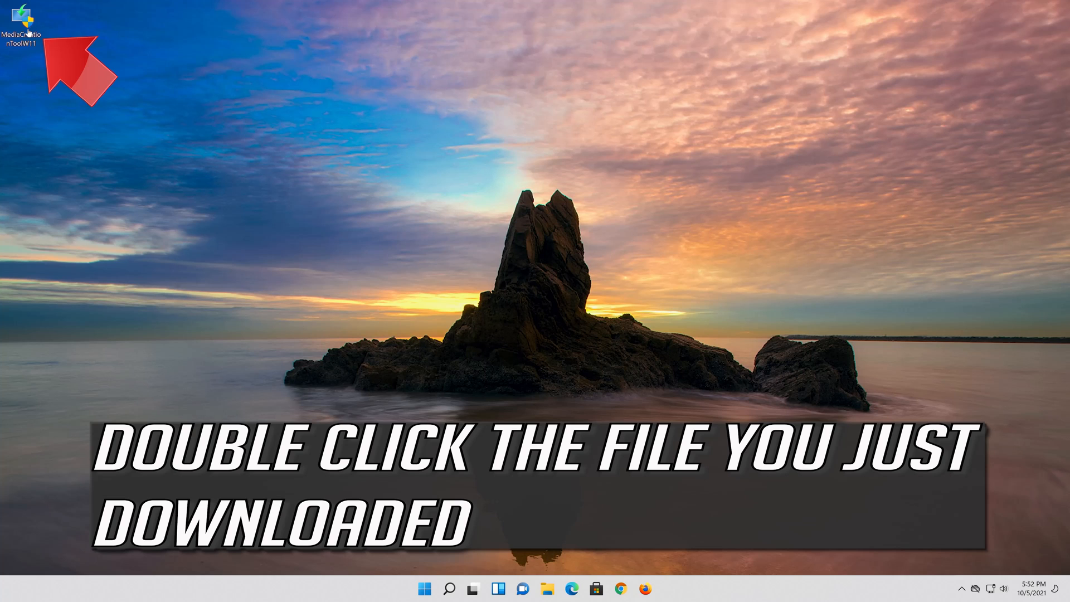
{"action": "double_click", "coordinate": [23, 14]}
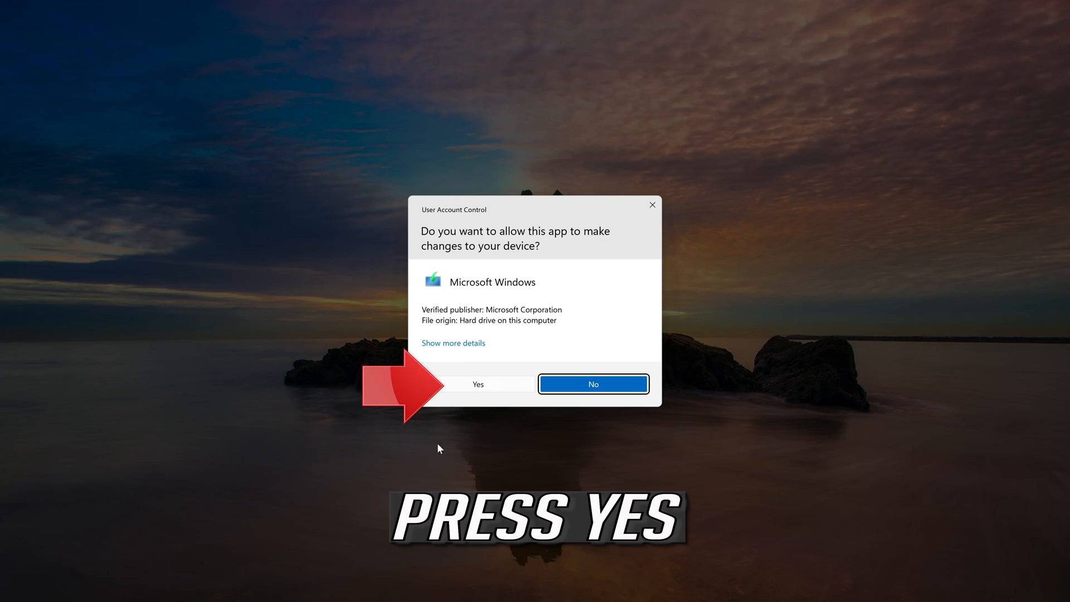
{"action": "left_click", "coordinate": [479, 384]}
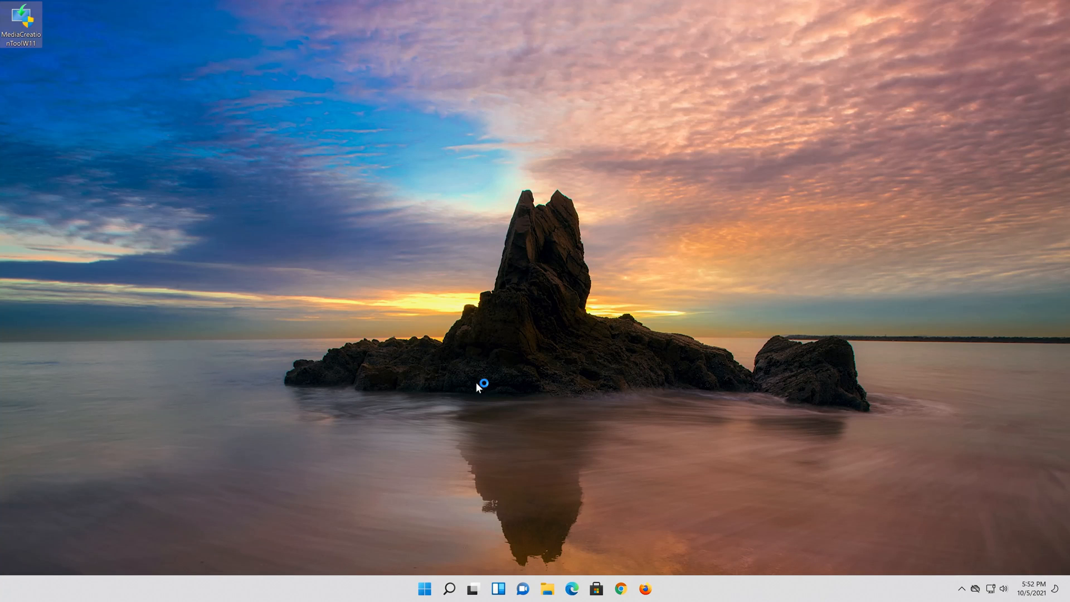
{"action": "double_click", "coordinate": [25, 16]}
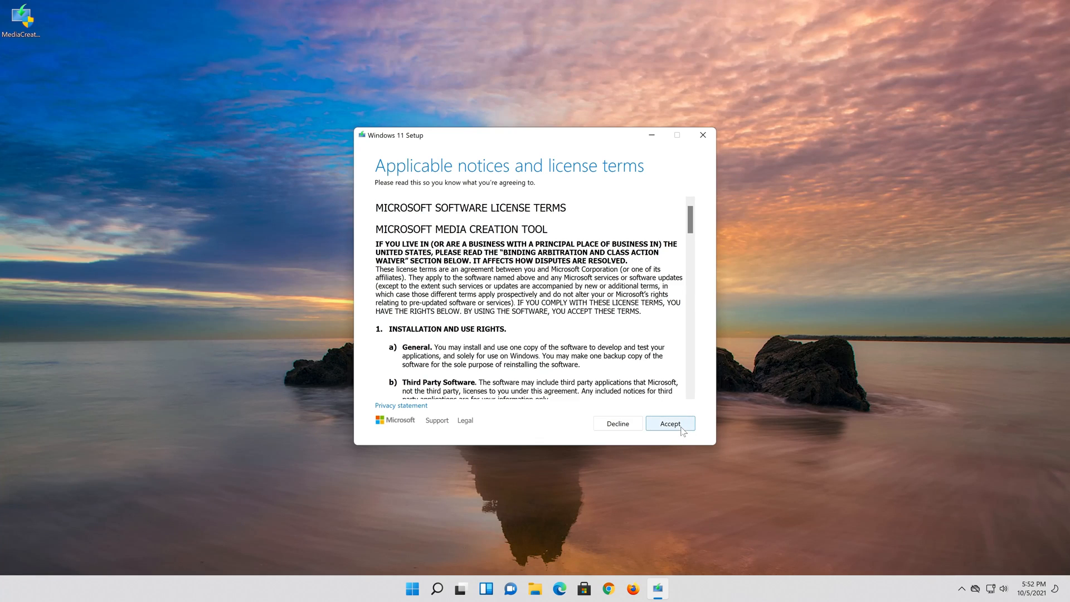
- Accept the license, keep the recommended language and edition, and choose ISO file media
{"action": "left_click", "coordinate": [670, 423]}
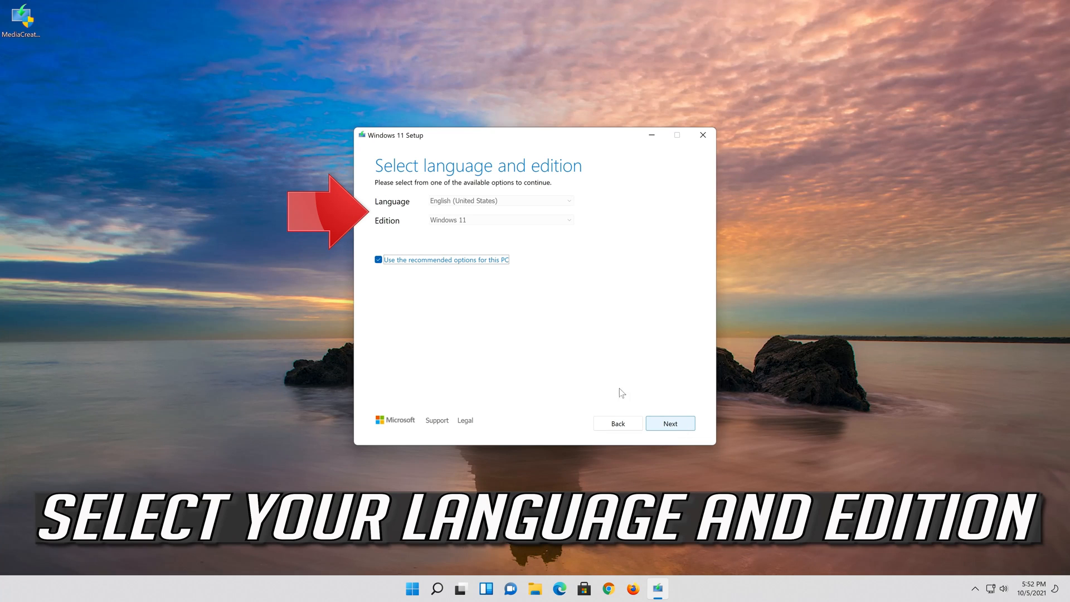
{"action": "left_click", "coordinate": [378, 260]}
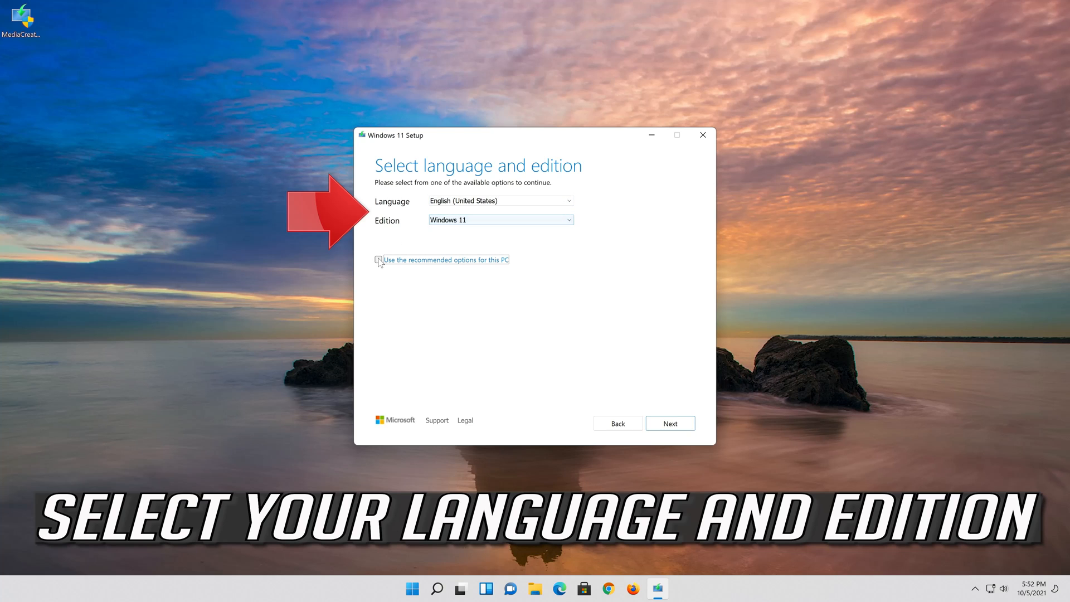
{"action": "left_click", "coordinate": [378, 260]}
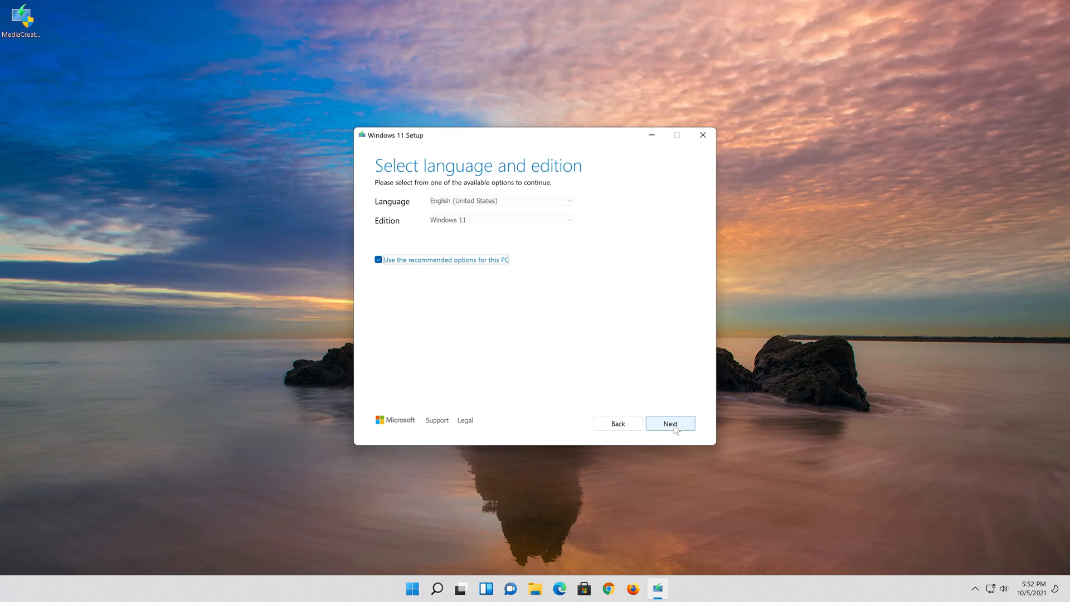
{"action": "left_click", "coordinate": [670, 423]}
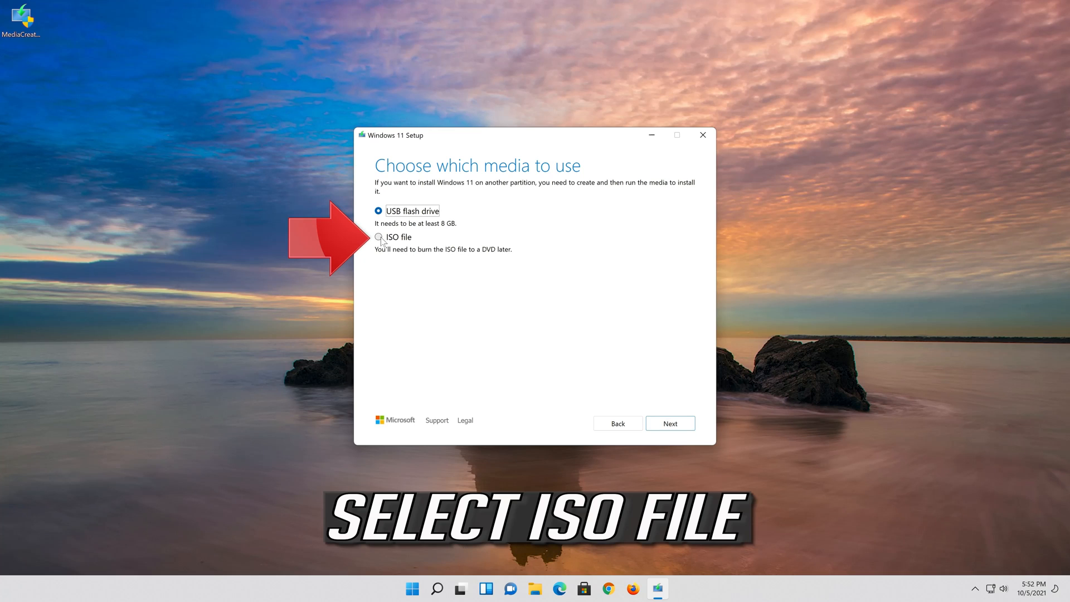
{"action": "left_click", "coordinate": [378, 237]}
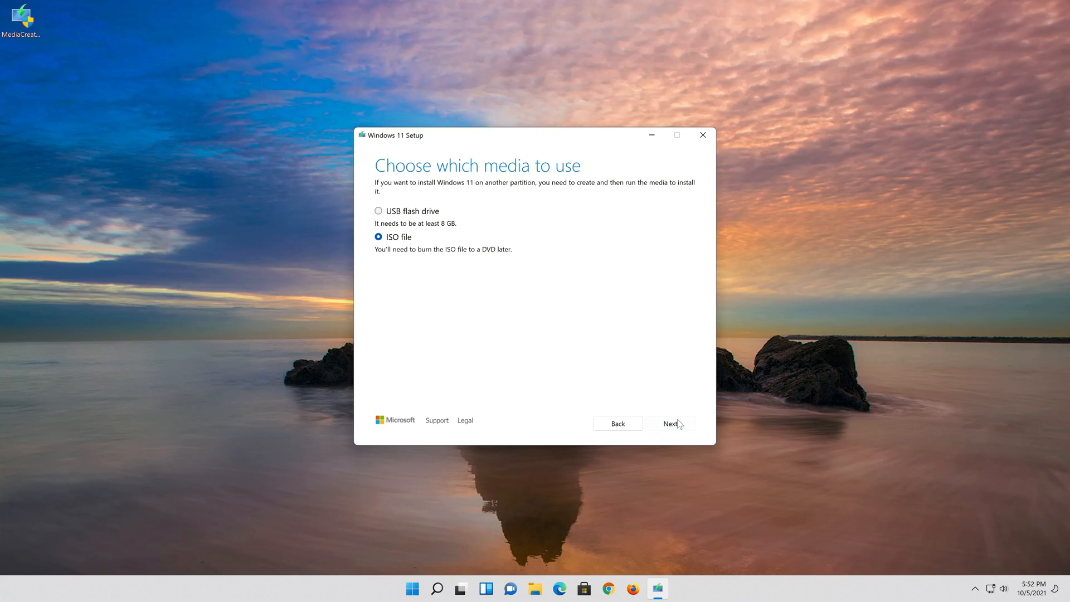
{"action": "left_click", "coordinate": [671, 423]}
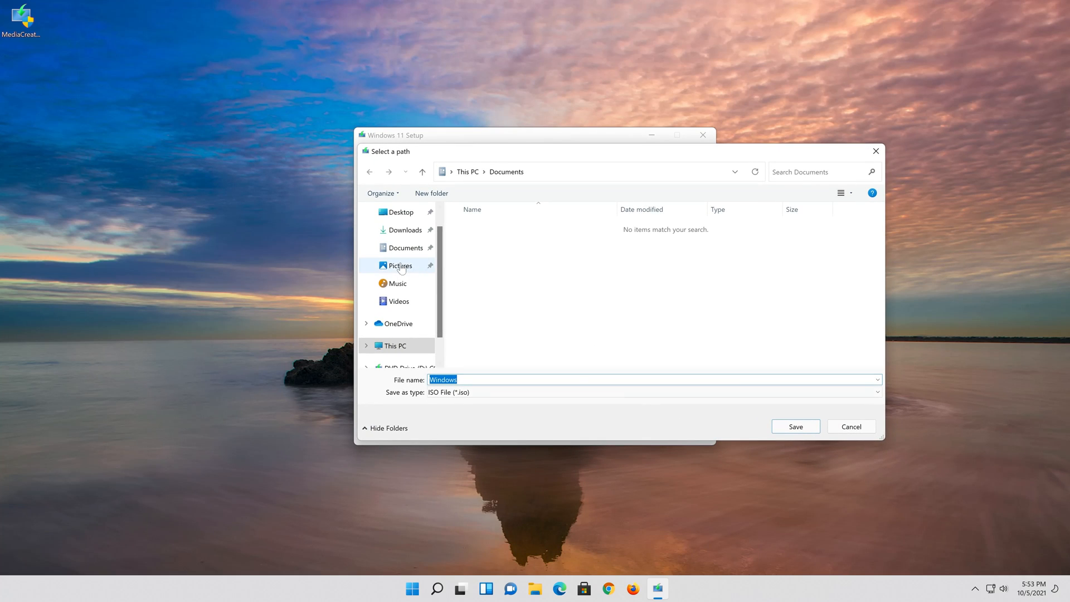
- Save the ISO as 'Windows 11' on the Desktop and let the download finish
{"action": "left_click", "coordinate": [403, 211]}
{"action": "type", "text": " 11"}
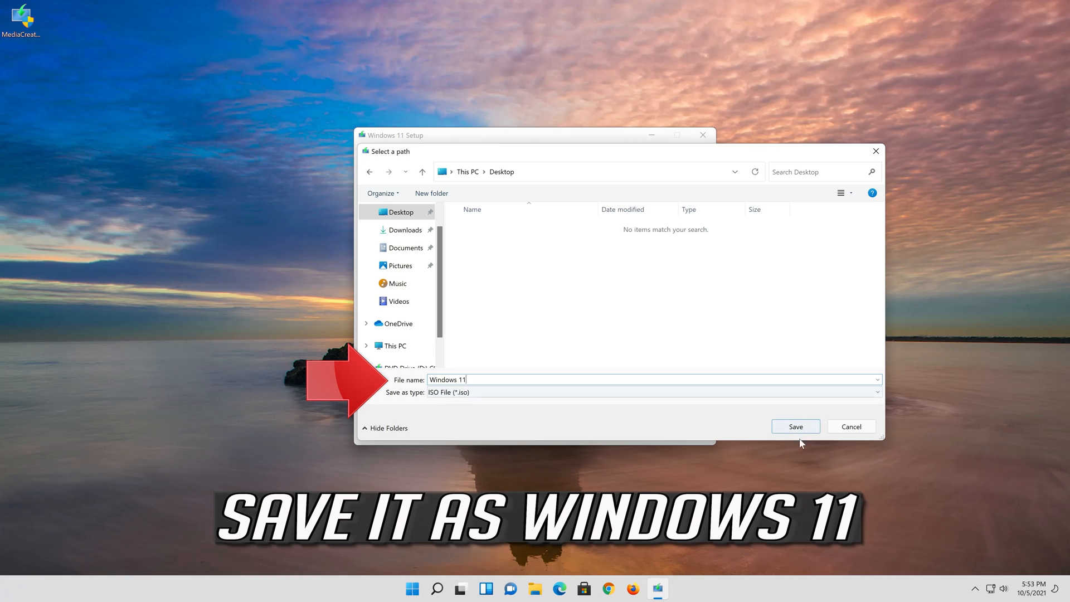
{"action": "left_click", "coordinate": [795, 427]}
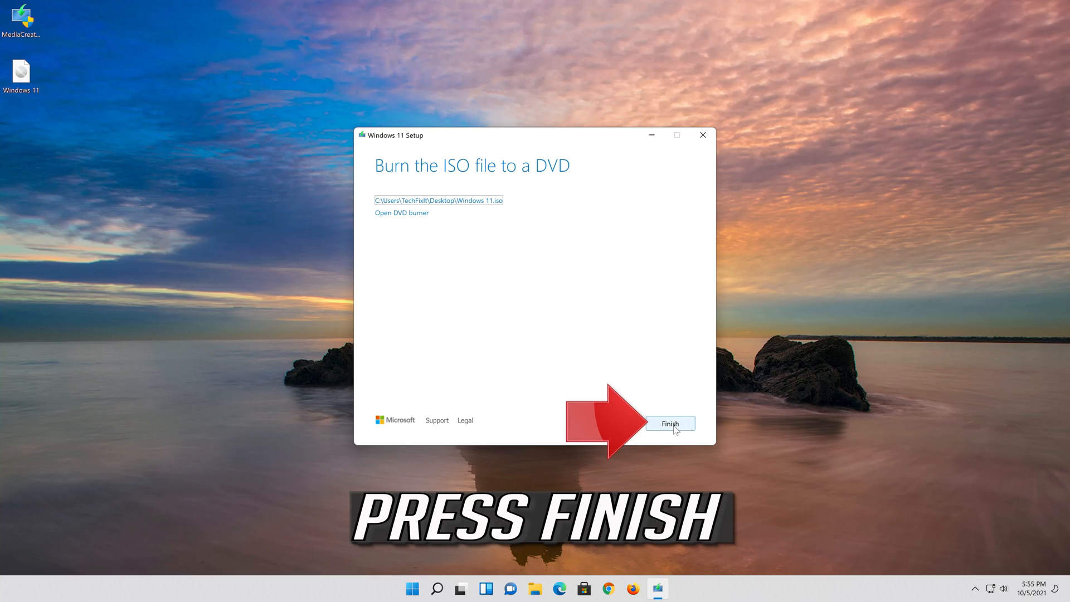
- Finish and close the Media Creation Tool after cleanup
{"action": "left_click", "coordinate": [670, 424]}
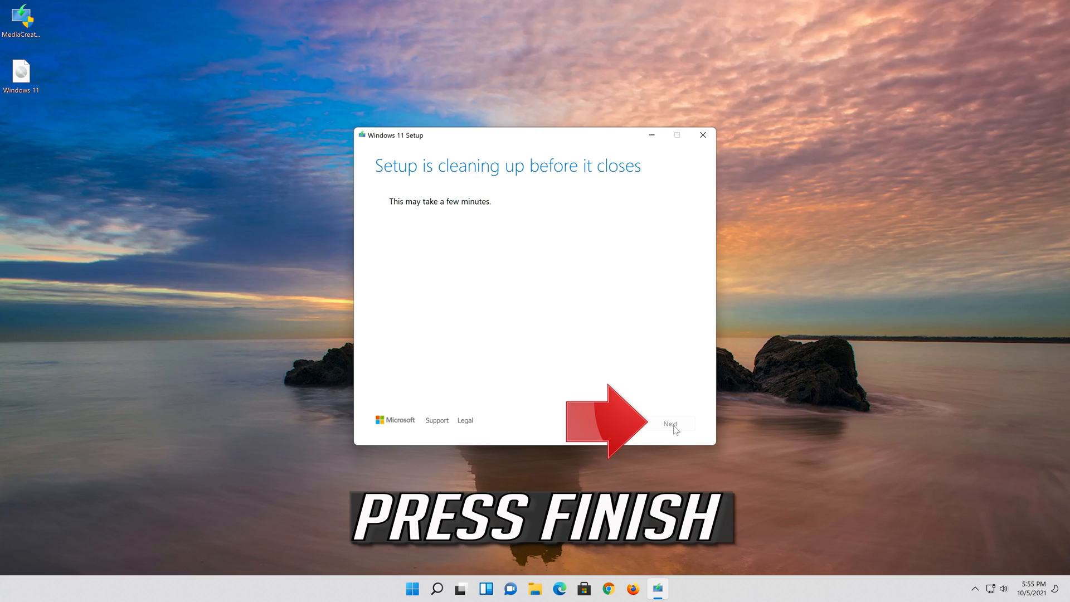
{"action": "left_click", "coordinate": [671, 424]}
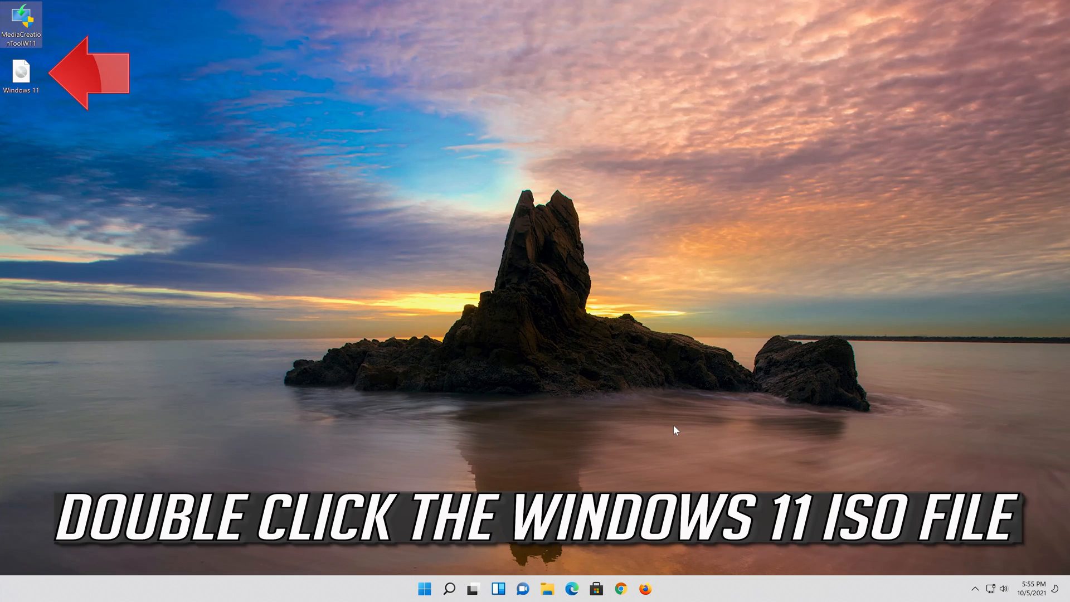
{"action": "mouse_move", "coordinate": [172, 92]}
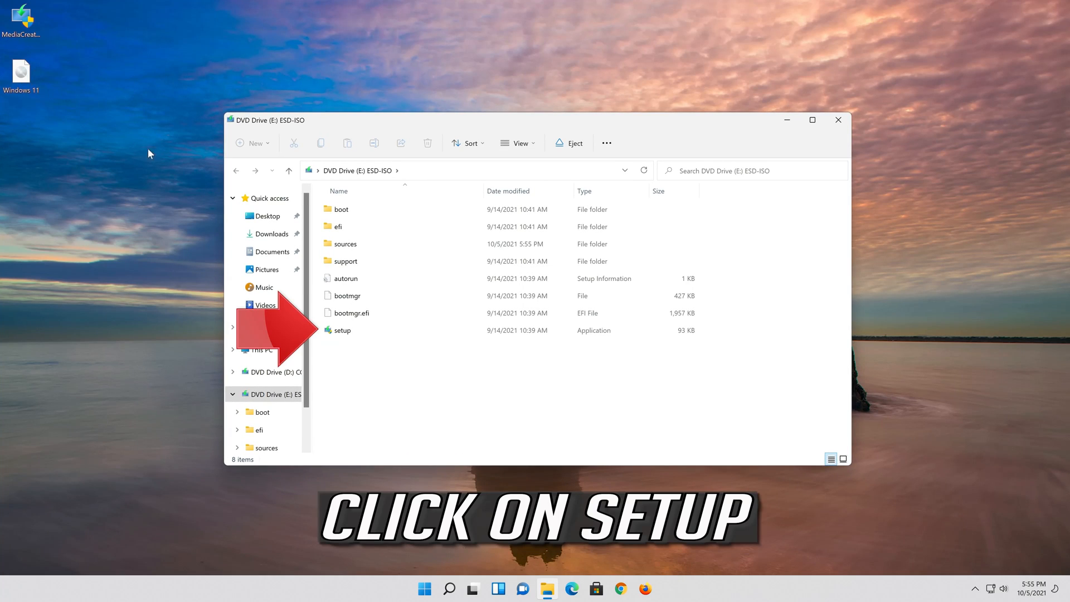
- Run setup from DVD Drive (E:) as administrator and close the drive window
{"action": "left_click", "coordinate": [342, 330]}
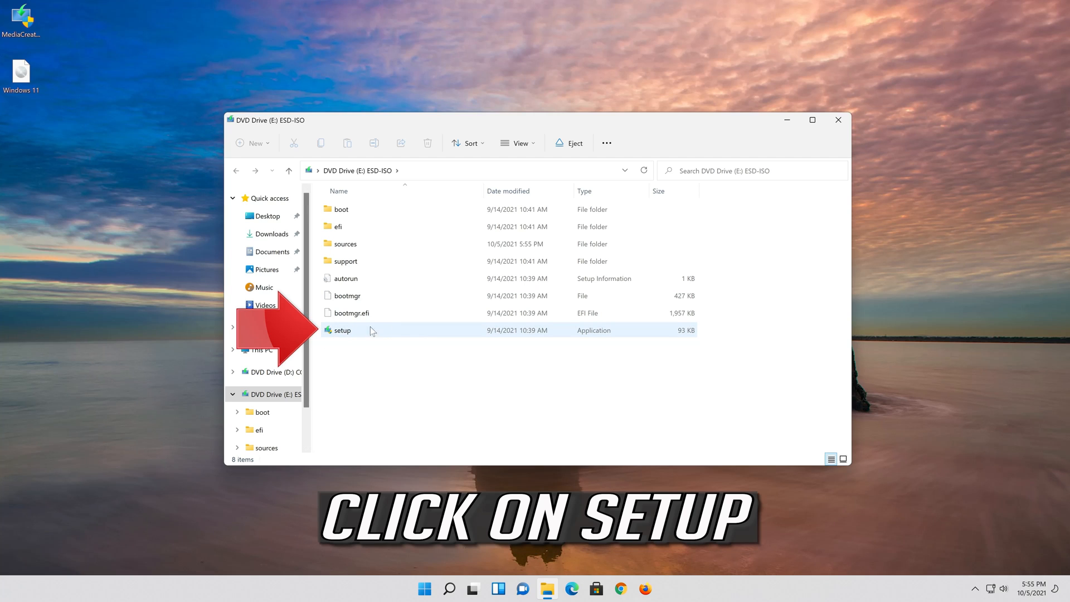
{"action": "double_click", "coordinate": [342, 330]}
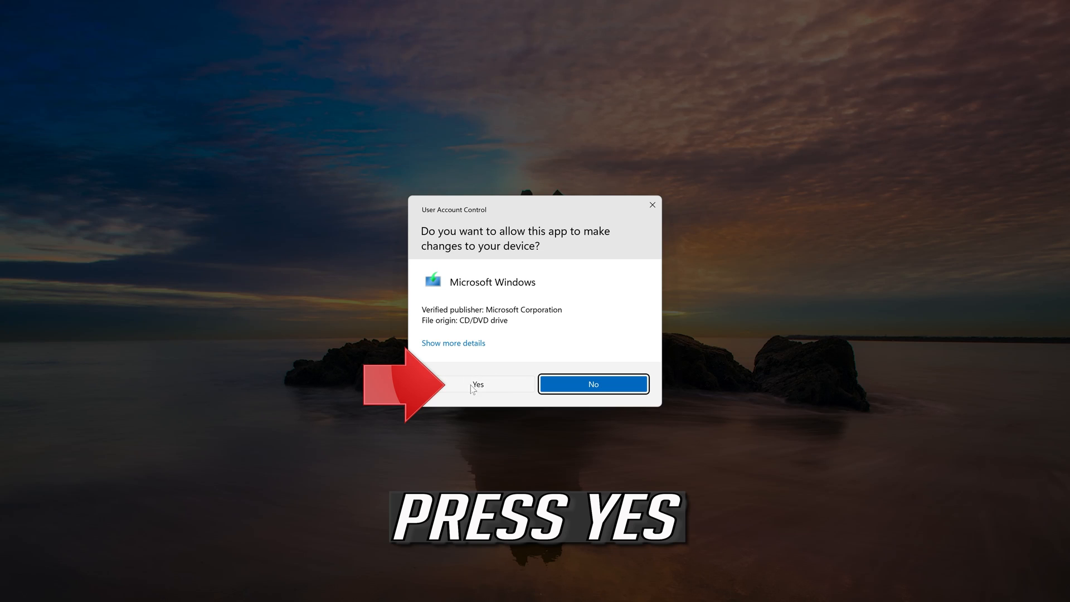
{"action": "mouse_move", "coordinate": [490, 390]}
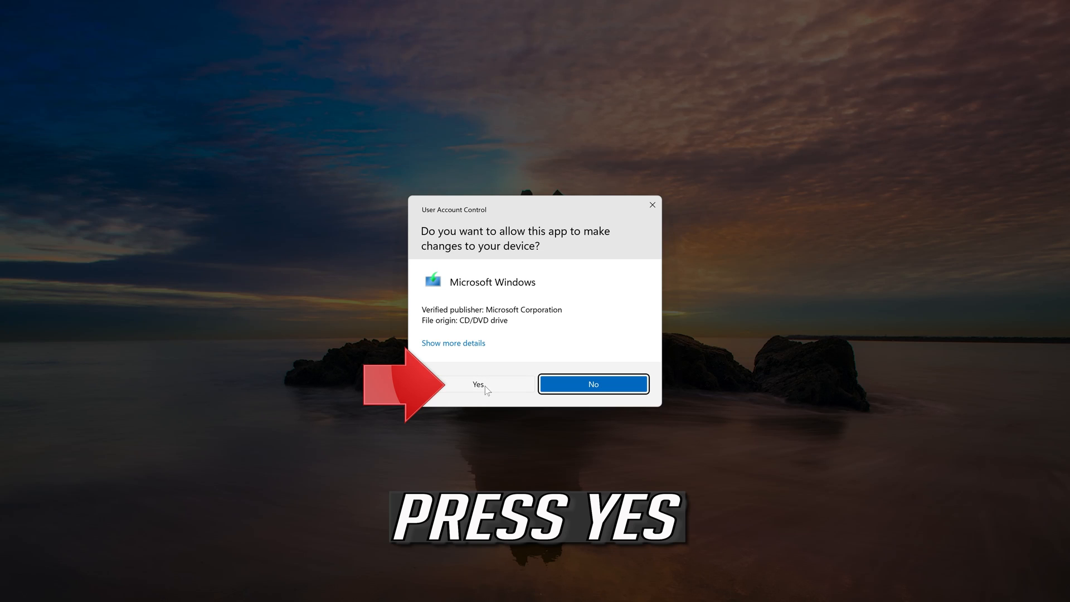
{"action": "left_click", "coordinate": [477, 384]}
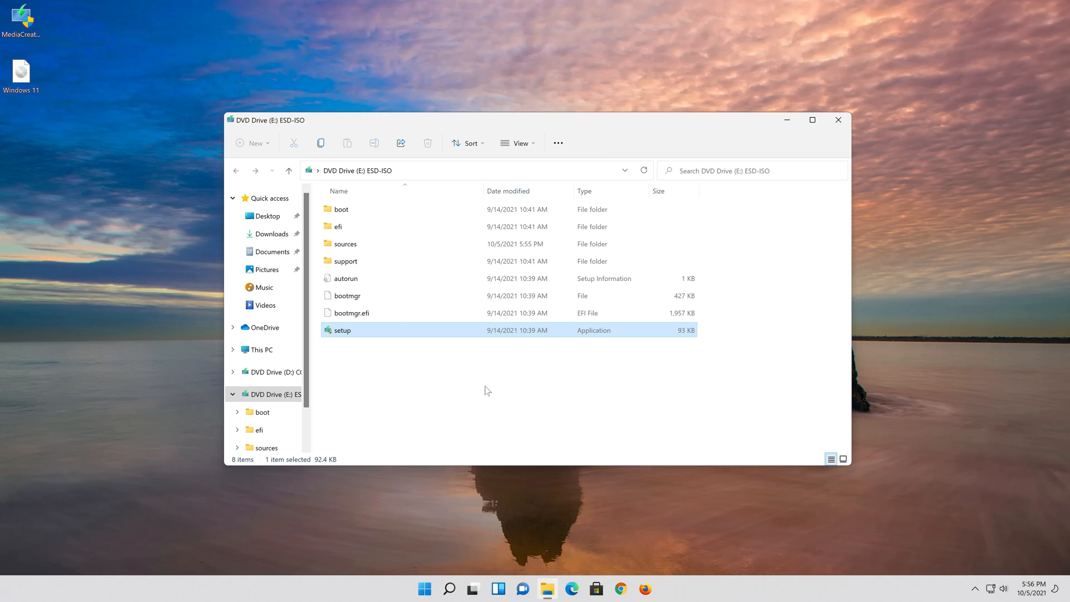
{"action": "mouse_move", "coordinate": [839, 120]}
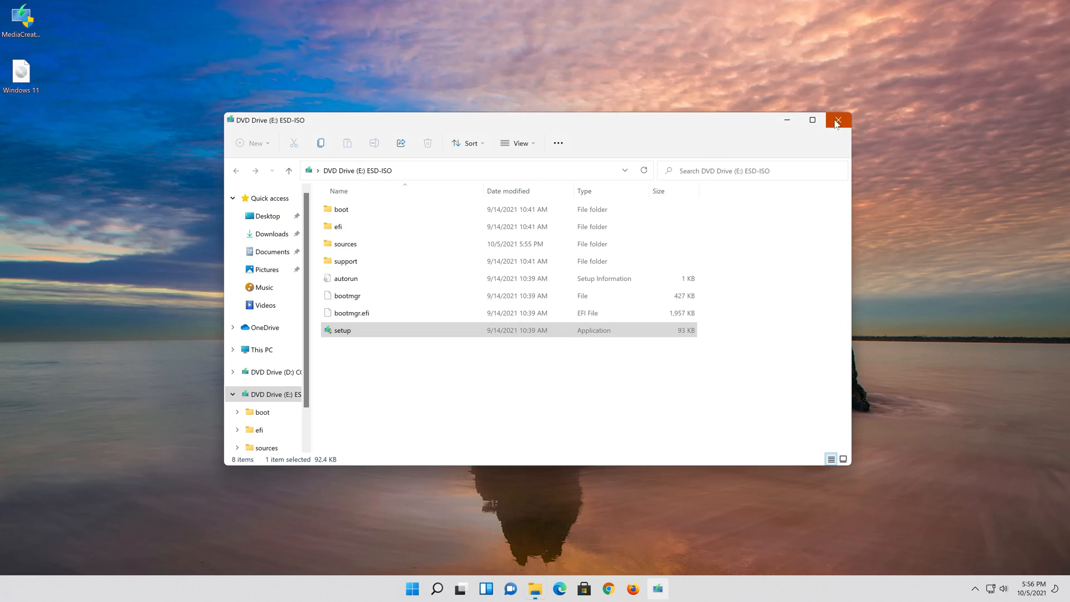
{"action": "double_click", "coordinate": [342, 330]}
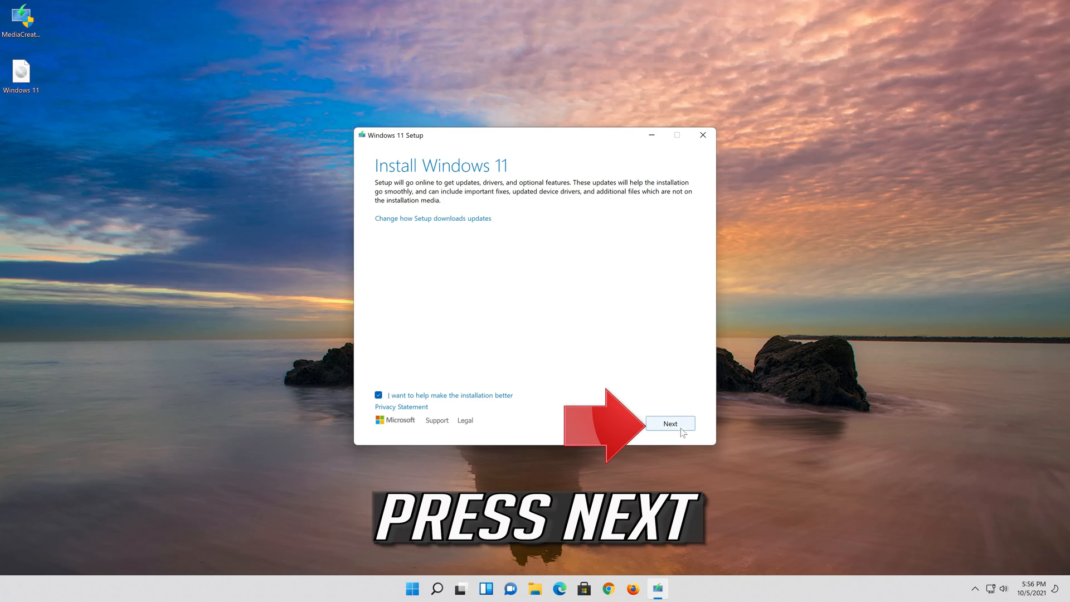
- Accept the license, keep personal files and apps, and start the Windows 11 Pro install
{"action": "left_click", "coordinate": [670, 423]}
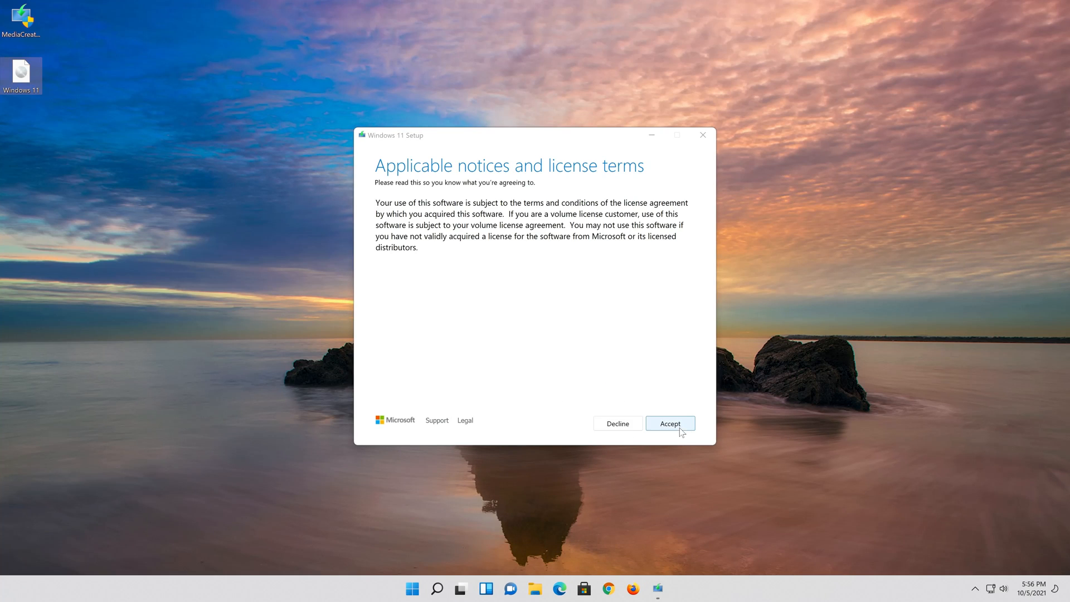
{"action": "left_click", "coordinate": [670, 423]}
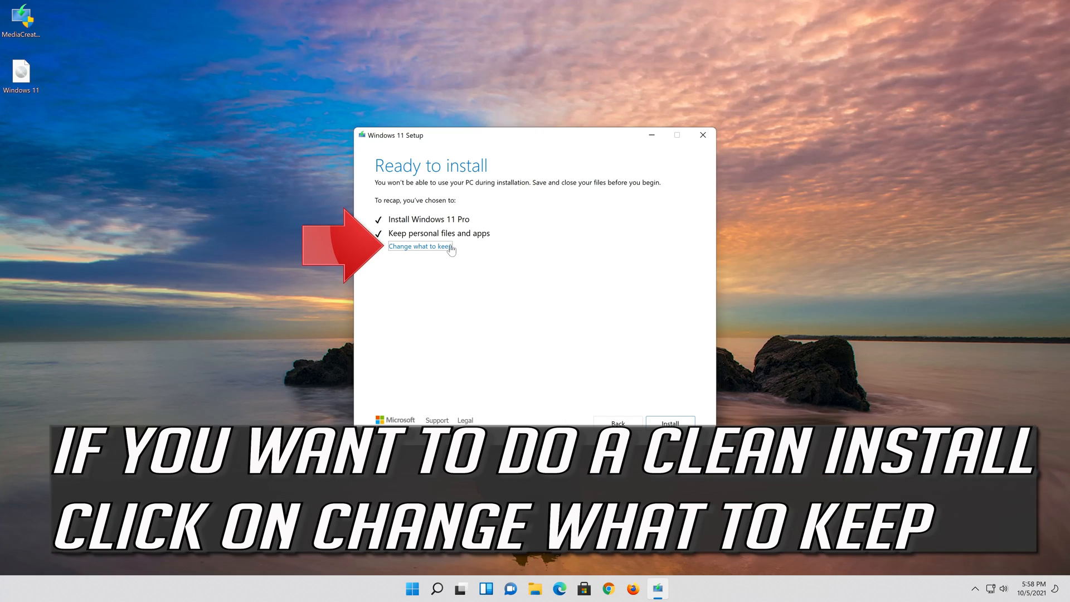
{"action": "left_click", "coordinate": [421, 247]}
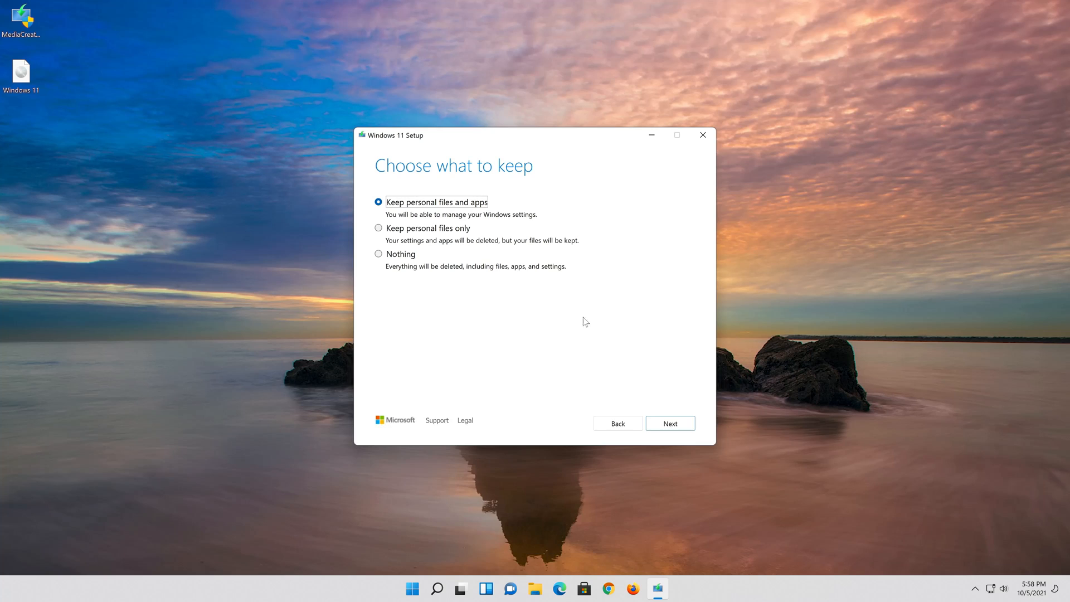
{"action": "left_click", "coordinate": [670, 423]}
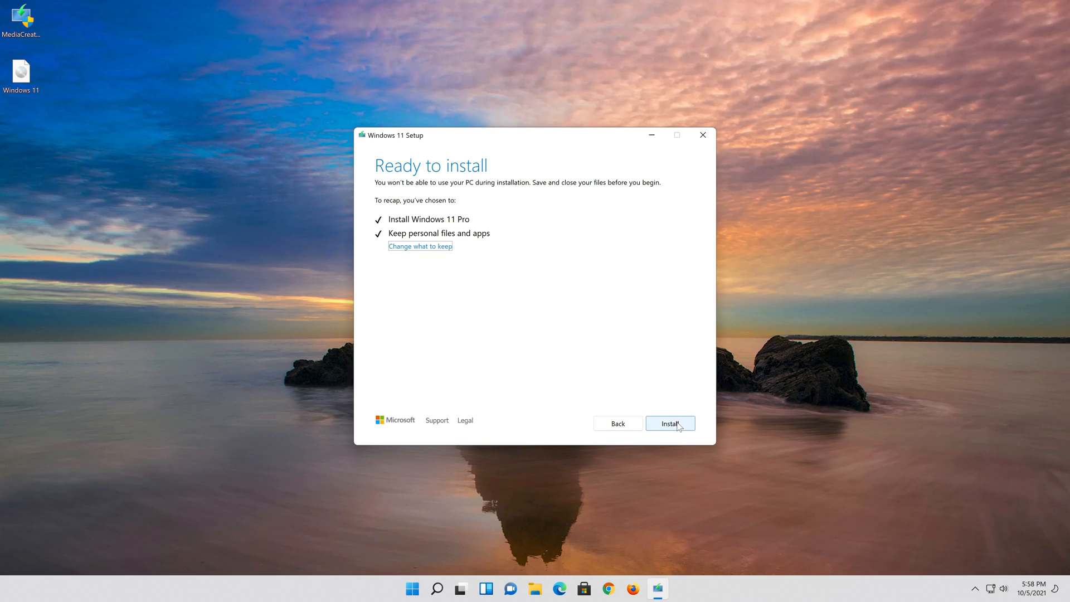
{"action": "left_click", "coordinate": [670, 423]}
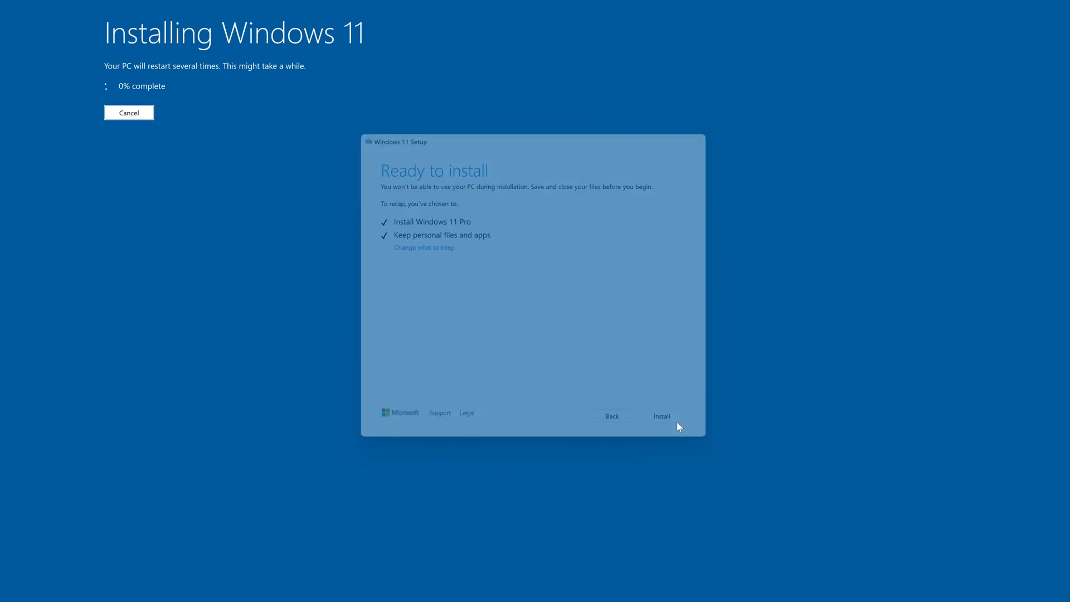
{"action": "left_click", "coordinate": [662, 416]}
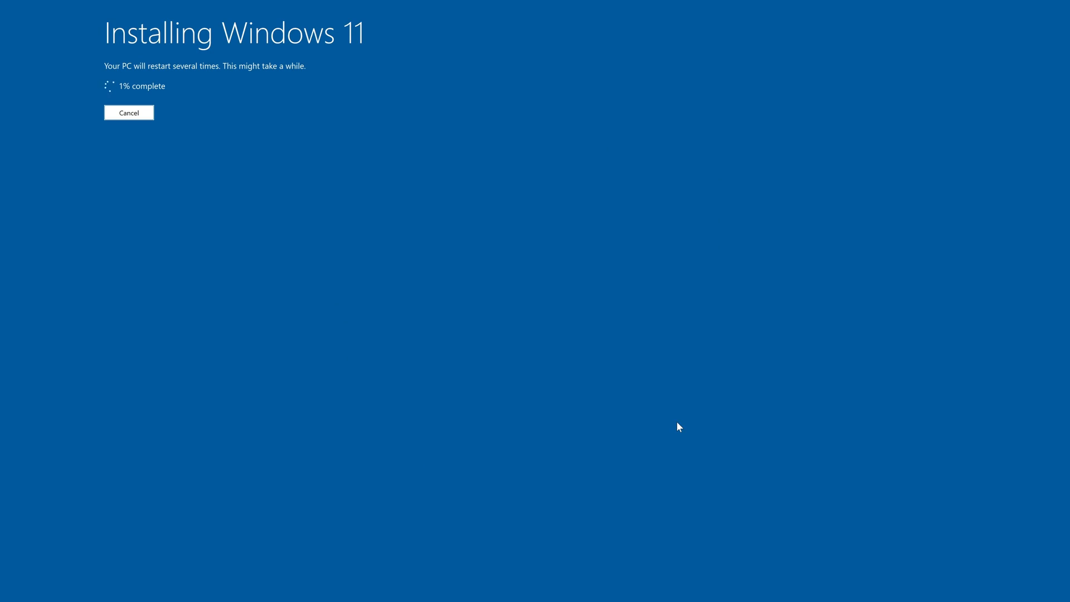